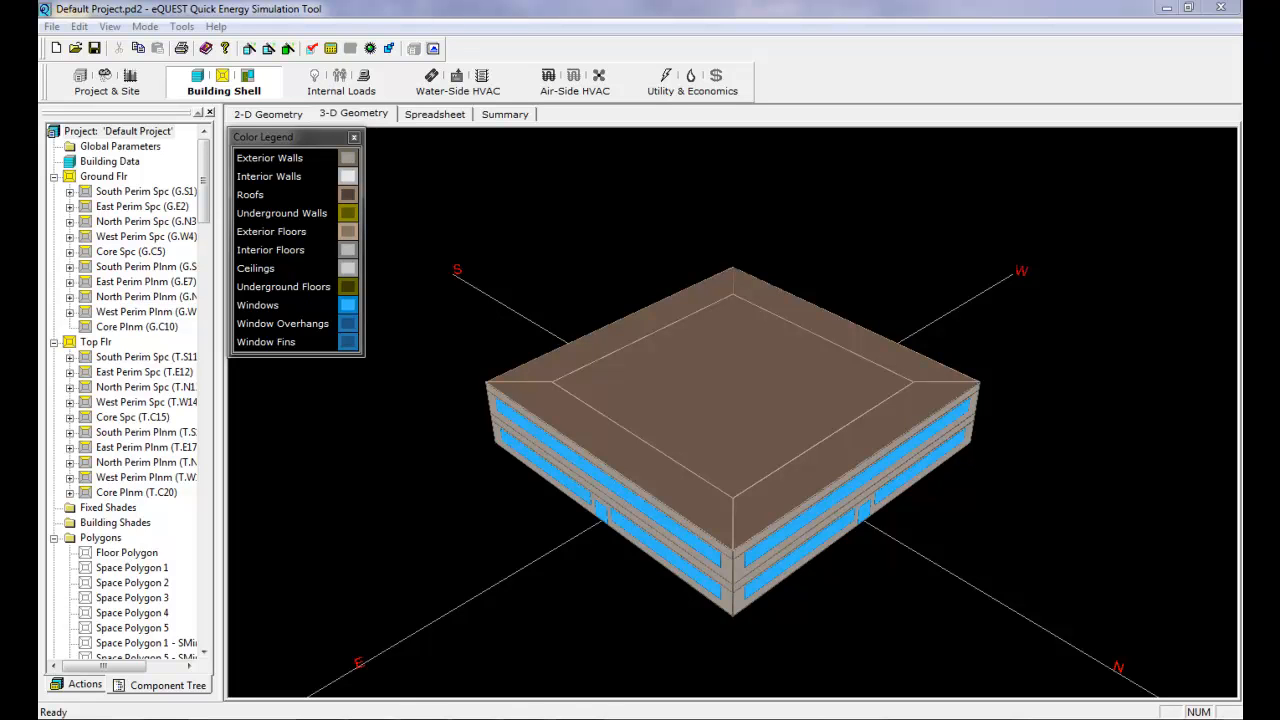
{"action": "mouse_move", "coordinate": [1068, 396]}
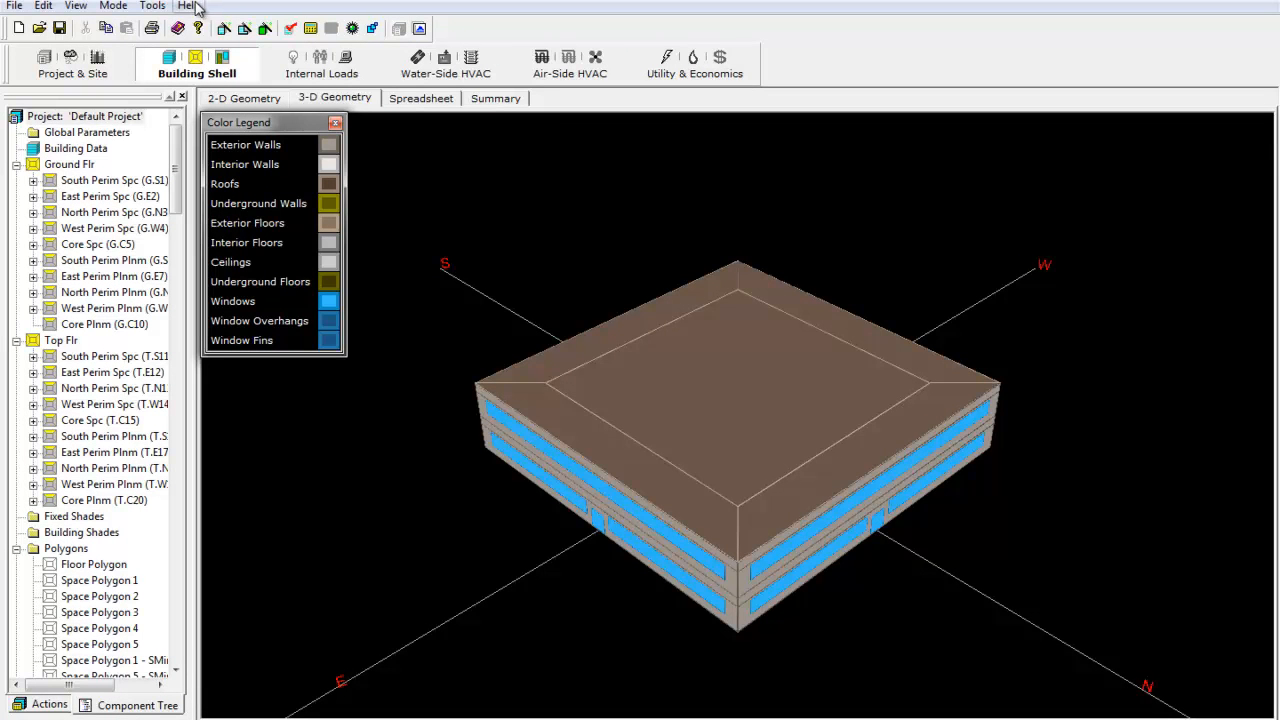
- Browse the Help menu, glance at the Mode menu, and return to Help at DOE-2 Help
{"action": "left_click", "coordinate": [188, 6]}
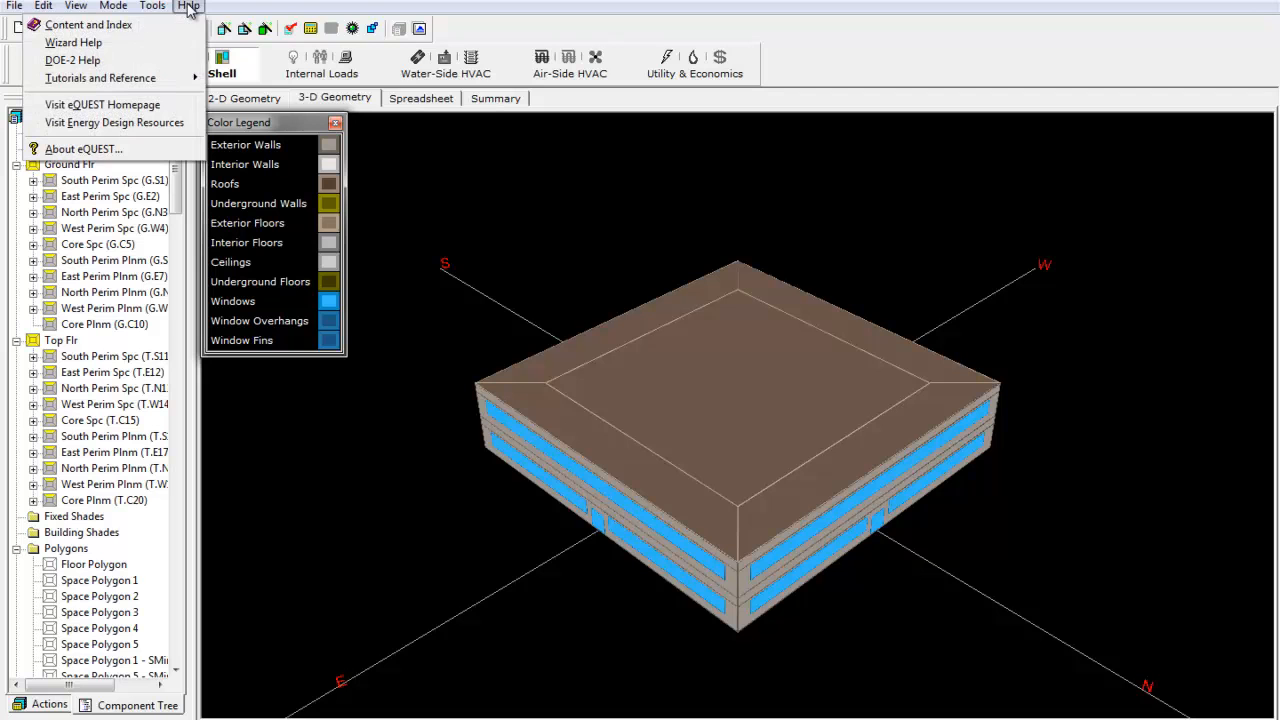
{"action": "left_click", "coordinate": [112, 6]}
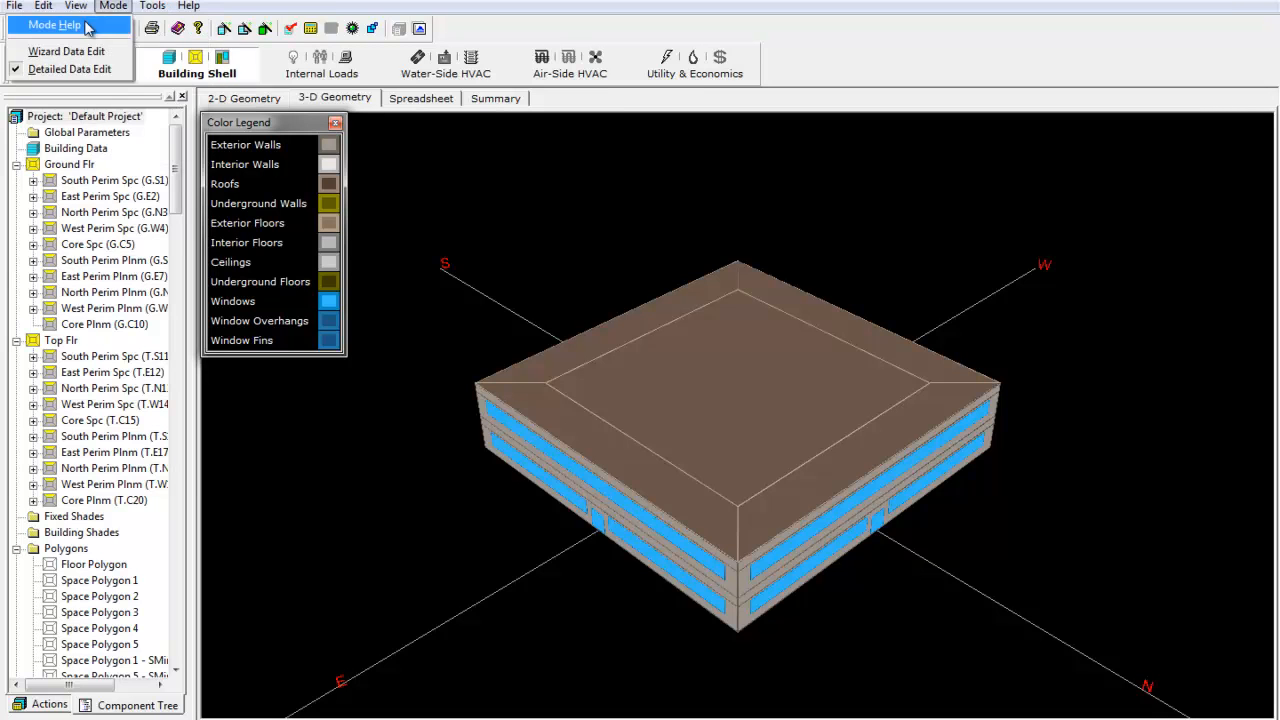
{"action": "left_click", "coordinate": [188, 6]}
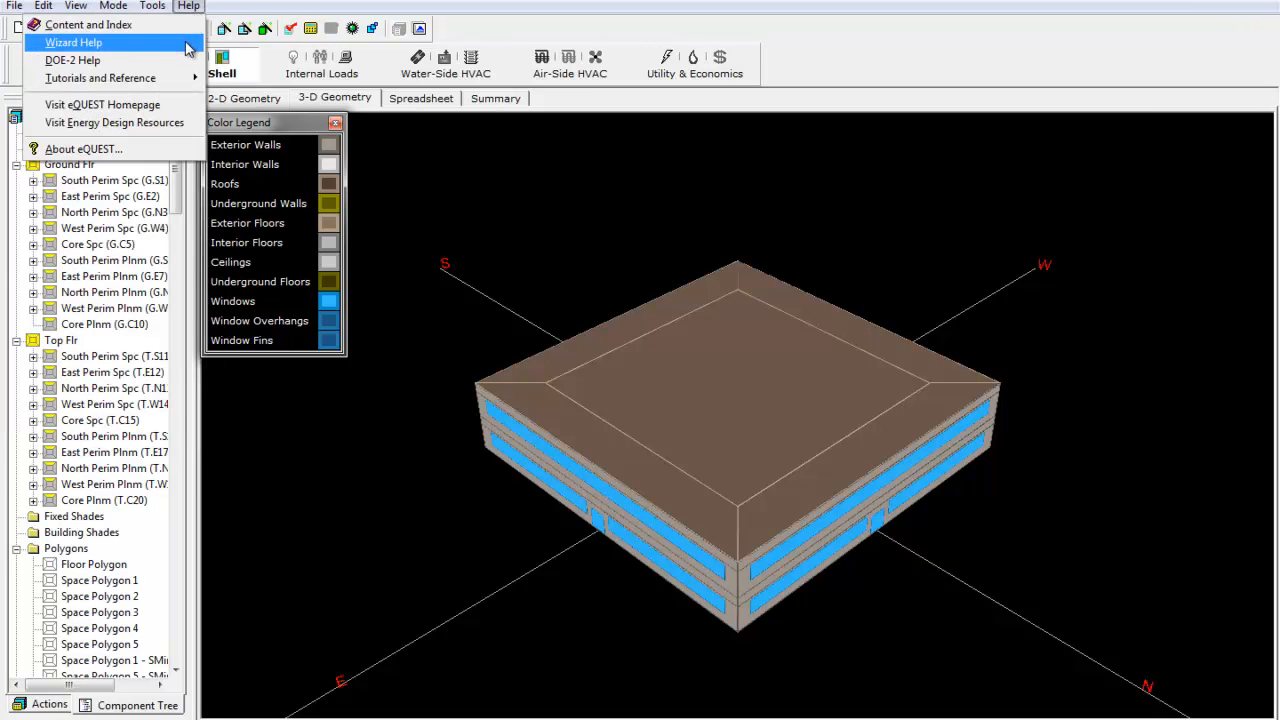
{"action": "mouse_move", "coordinate": [72, 60]}
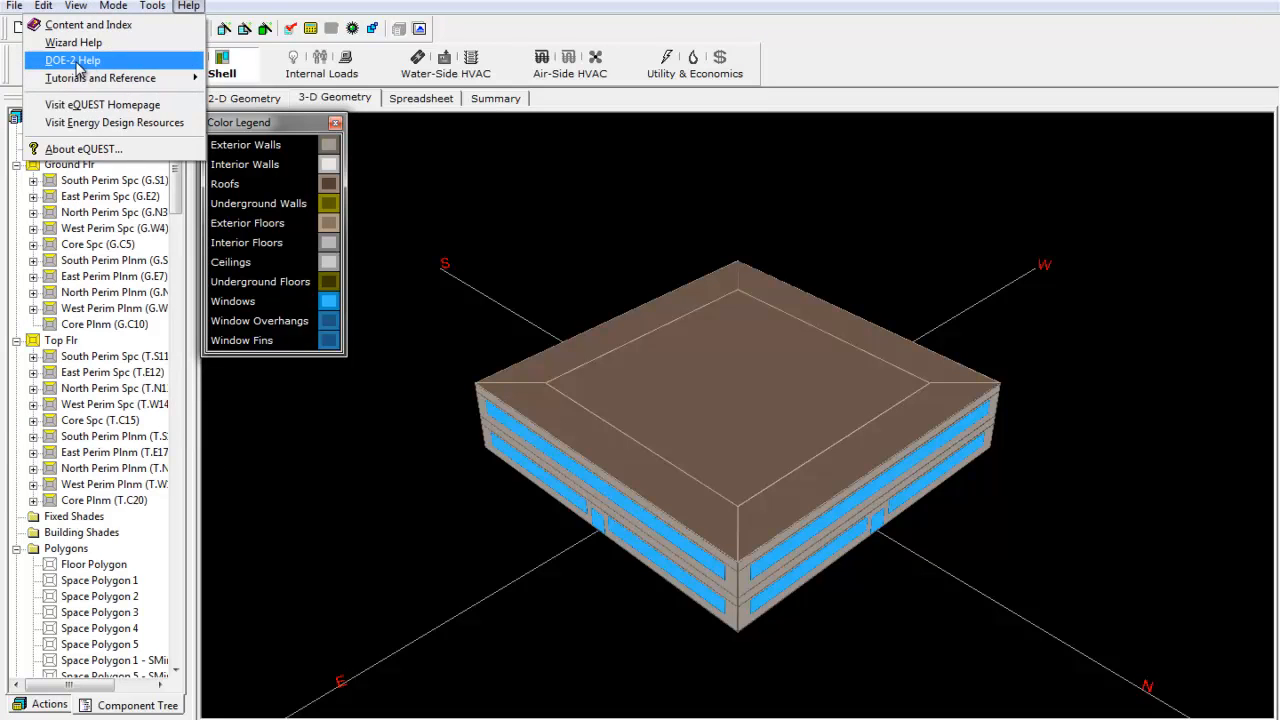
- Open DOE-2 Help and expand Volume 3: Topics down to the Airside System Types list
{"action": "left_click", "coordinate": [72, 60]}
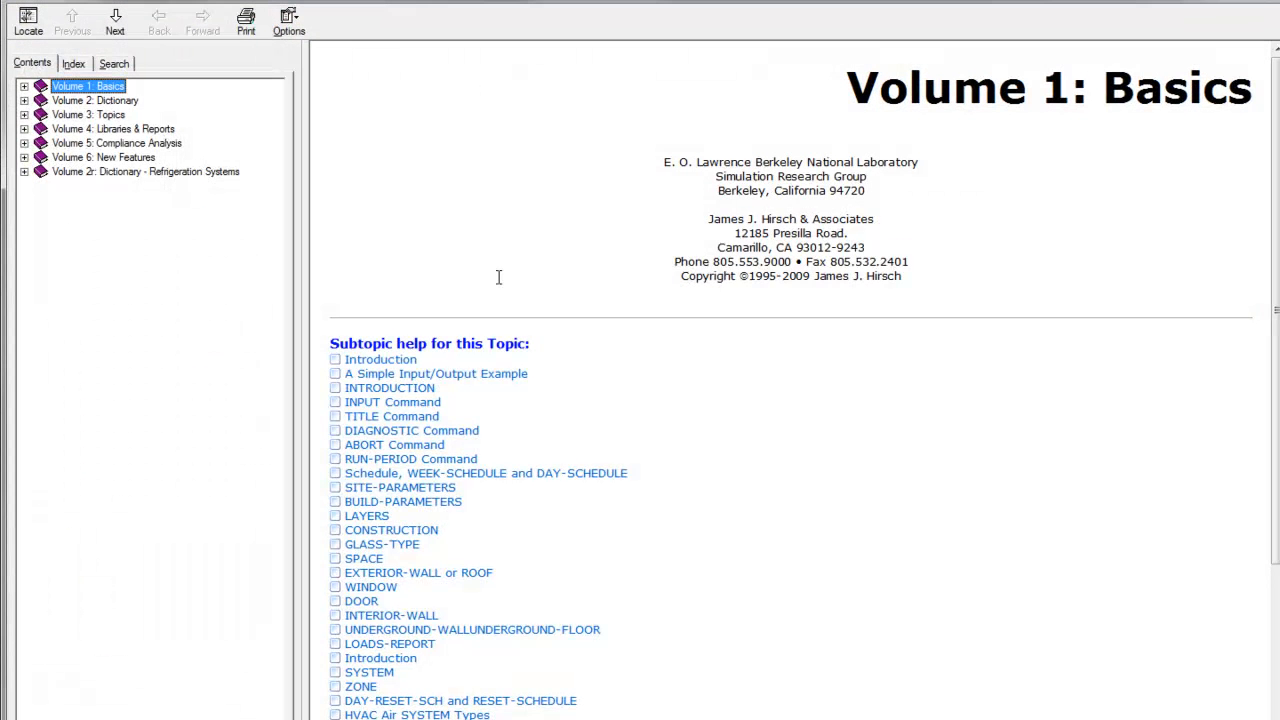
{"action": "mouse_move", "coordinate": [244, 260]}
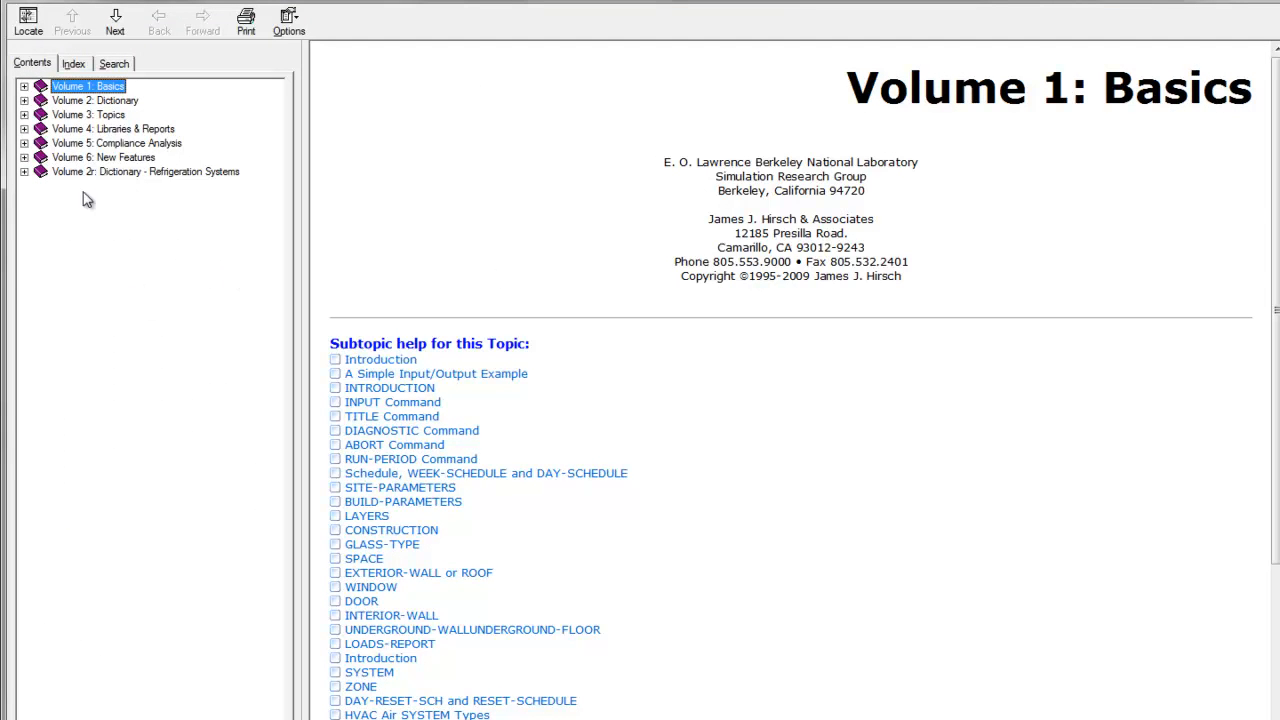
{"action": "left_click", "coordinate": [24, 114]}
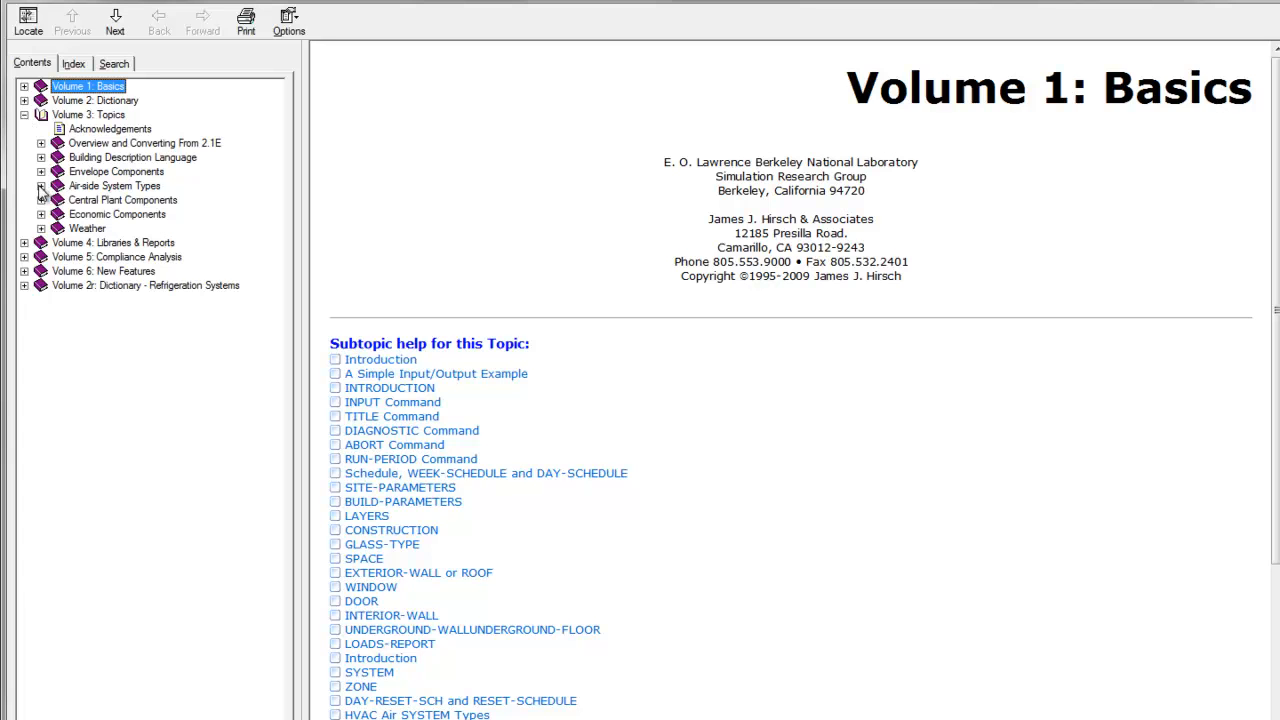
{"action": "left_click", "coordinate": [42, 186]}
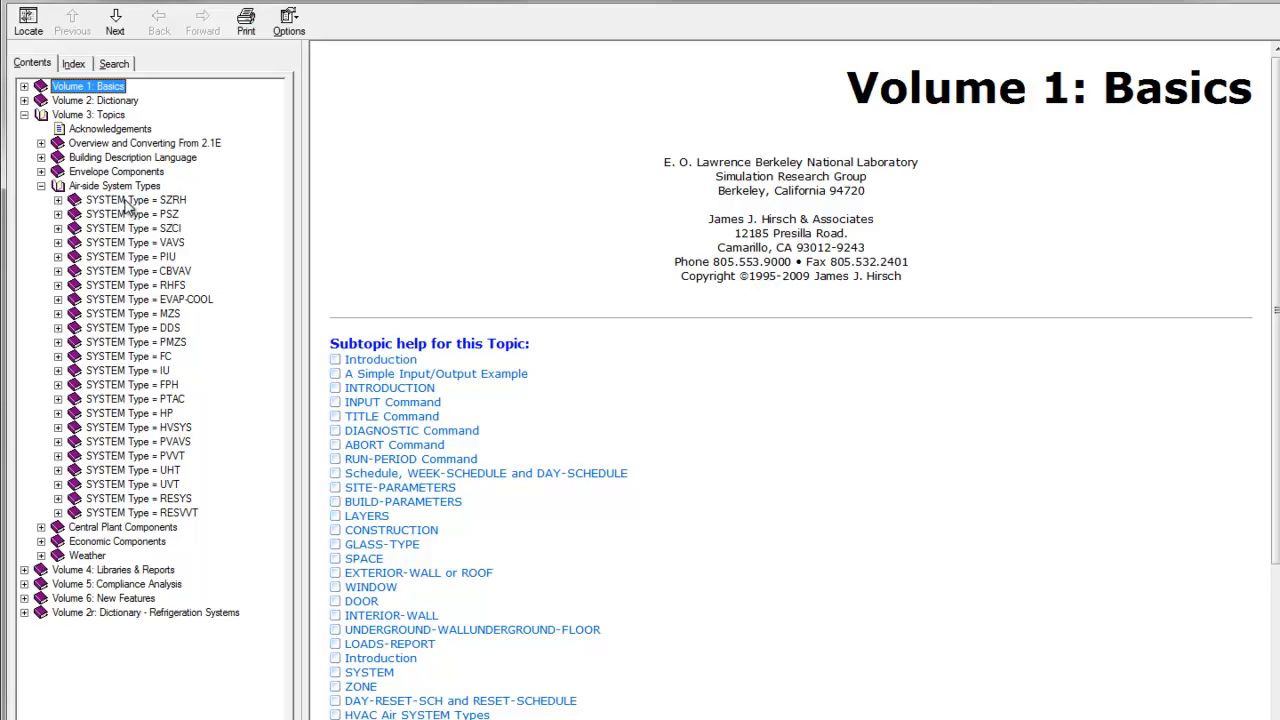
- Show the SYSTEM Type = SZRH single-zone subzone-reheat help page
{"action": "left_click", "coordinate": [136, 200]}
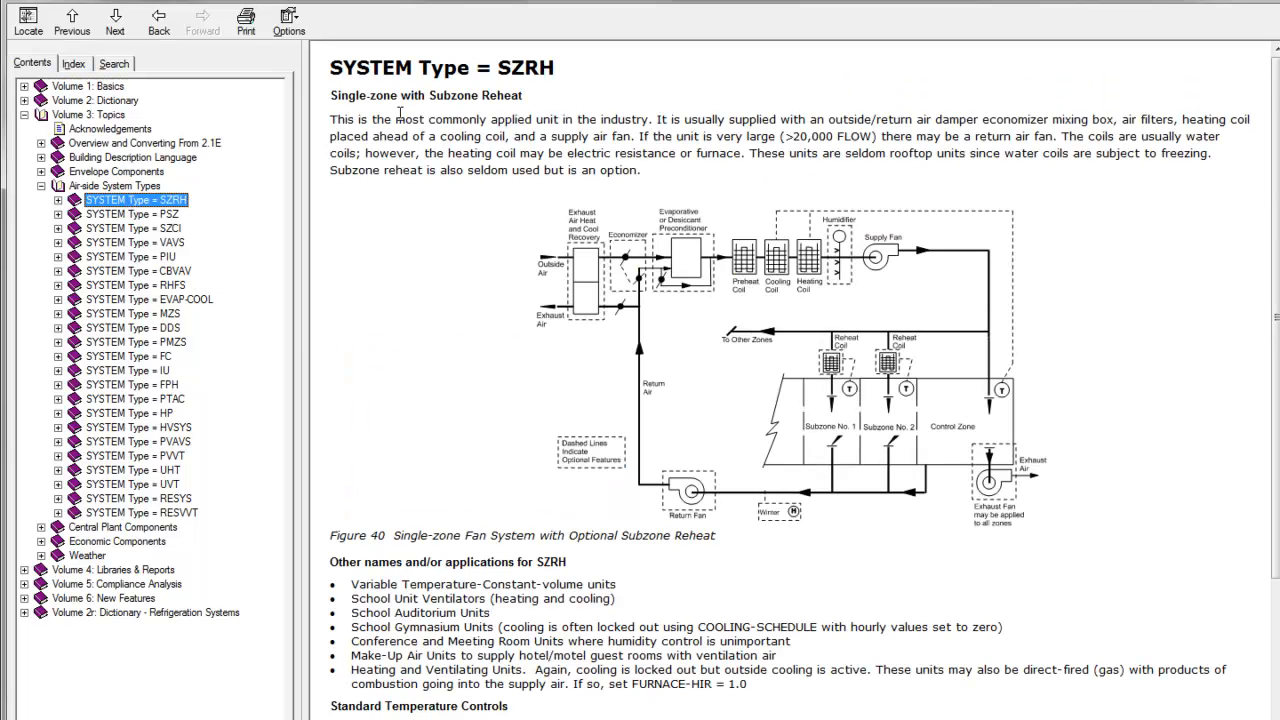
{"action": "mouse_move", "coordinate": [512, 402]}
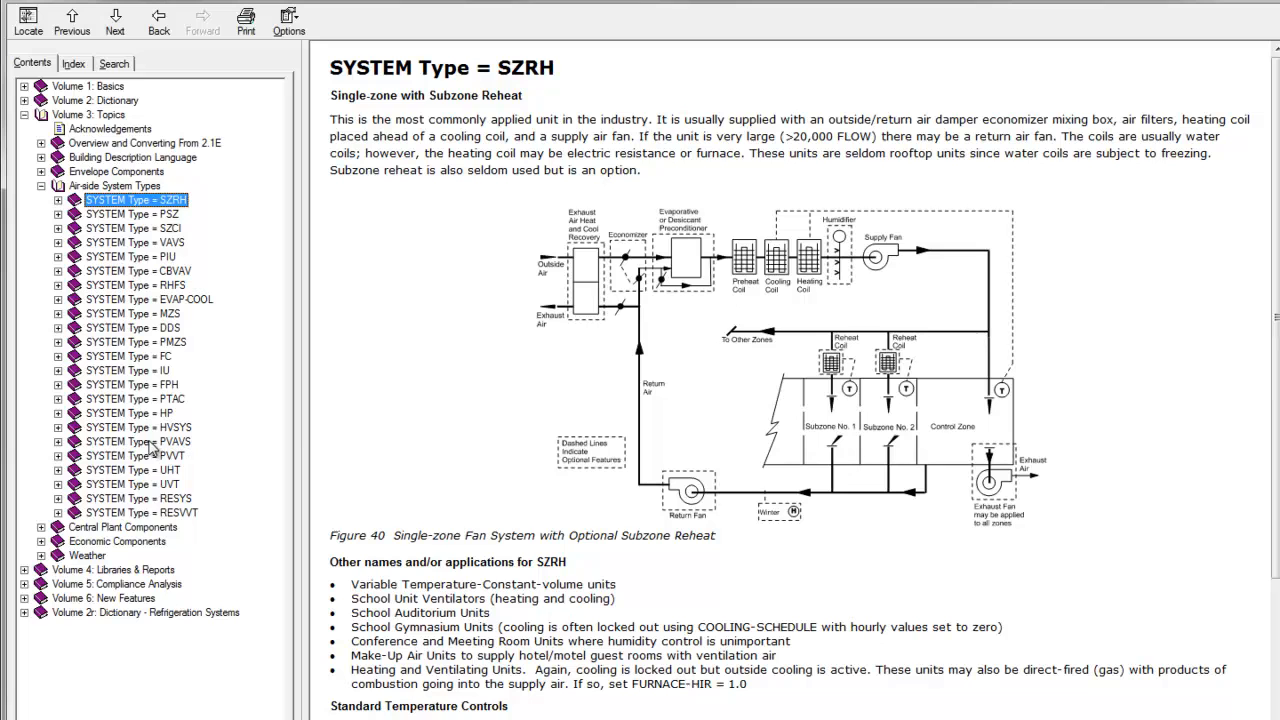
{"action": "mouse_move", "coordinate": [660, 92]}
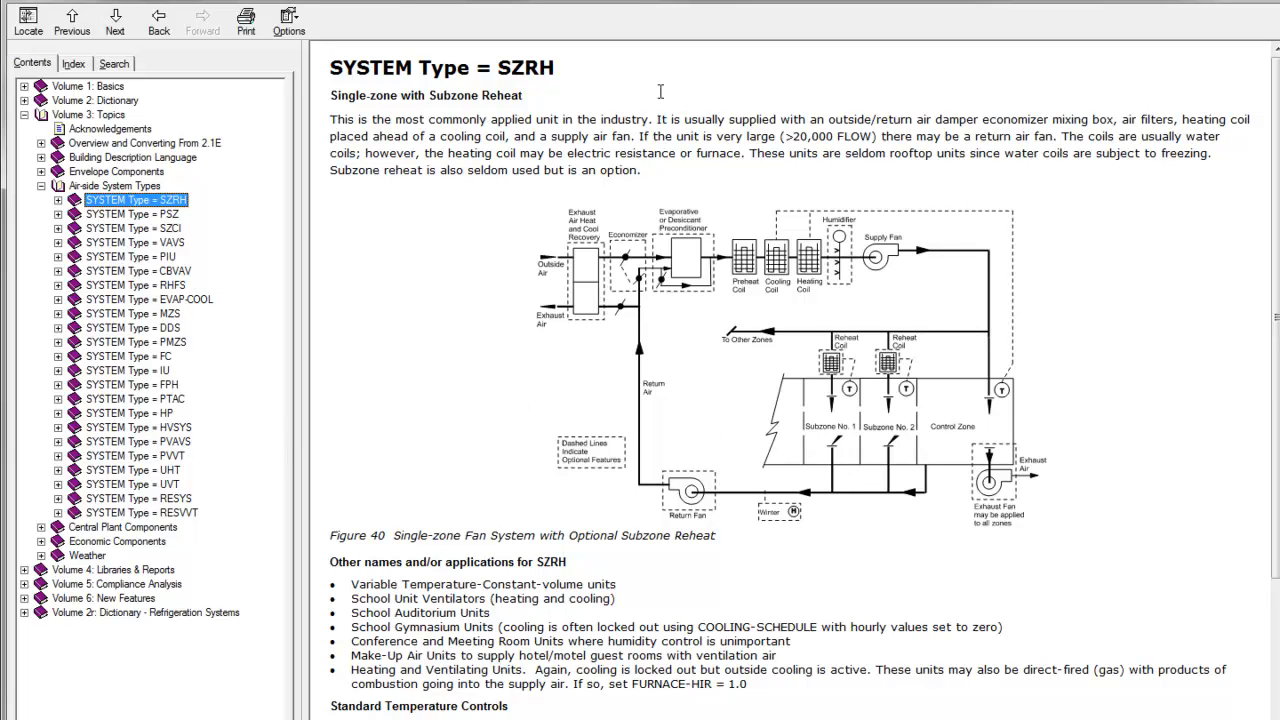
{"action": "mouse_move", "coordinate": [404, 290]}
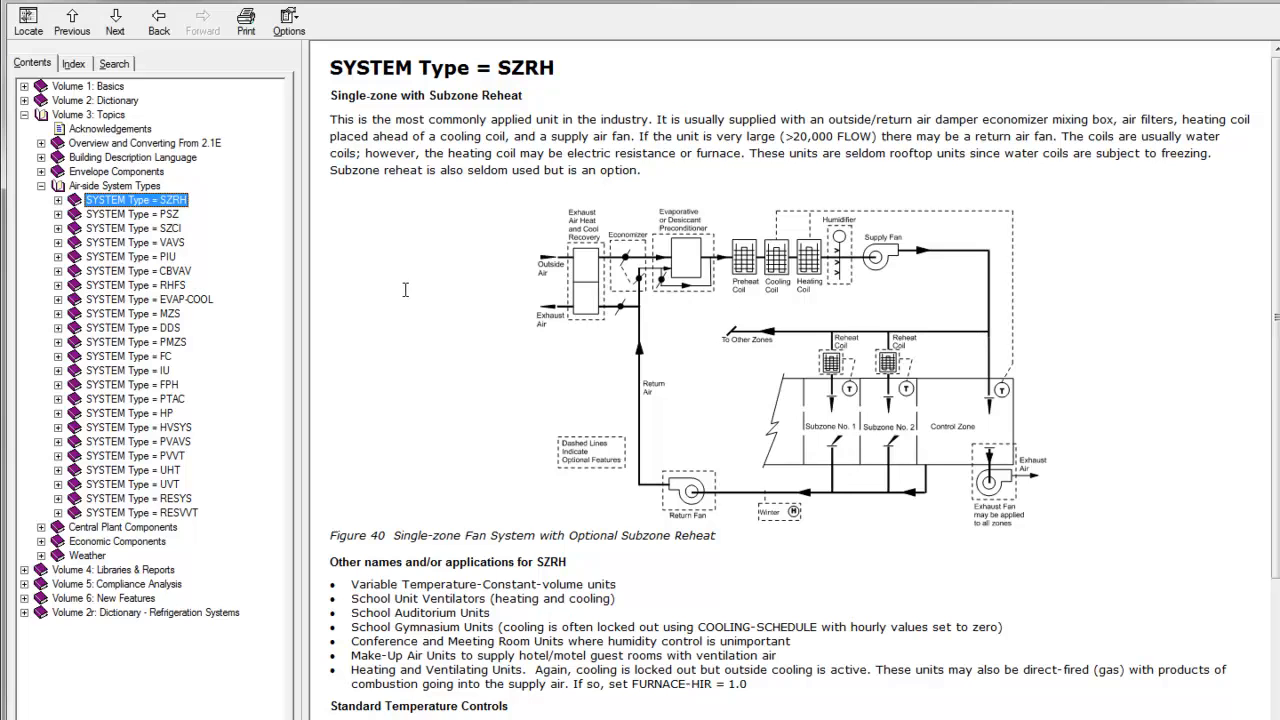
{"action": "mouse_move", "coordinate": [332, 376]}
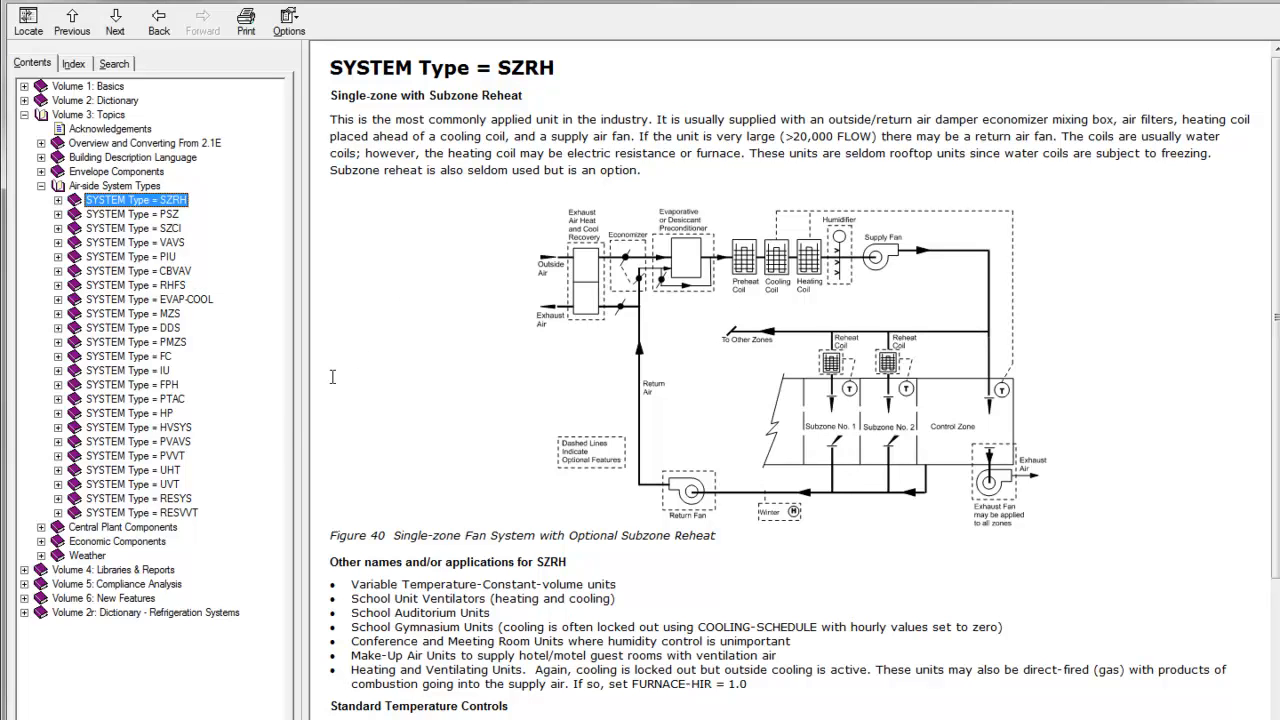
{"action": "mouse_move", "coordinate": [168, 448]}
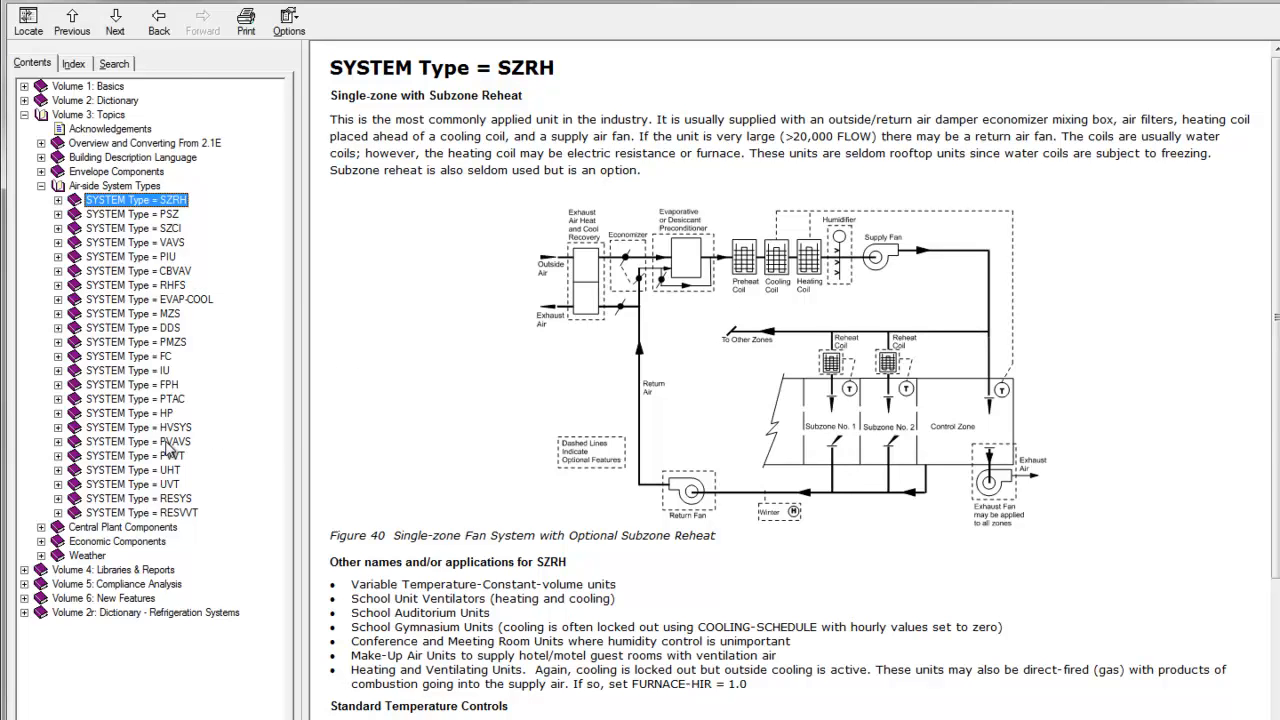
- View the PVAVS page, then show the Air-Side HVAC properties of system Sys1 (PSZ)
{"action": "left_click", "coordinate": [138, 442]}
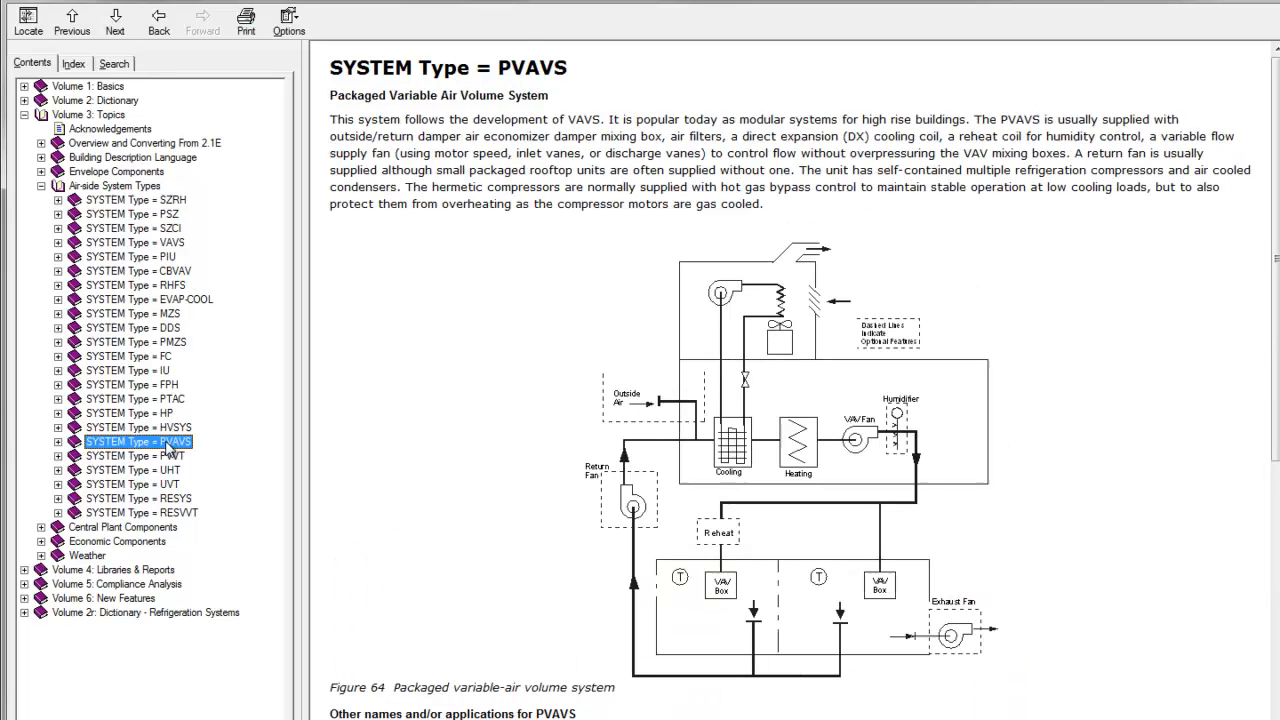
{"action": "mouse_move", "coordinate": [650, 444]}
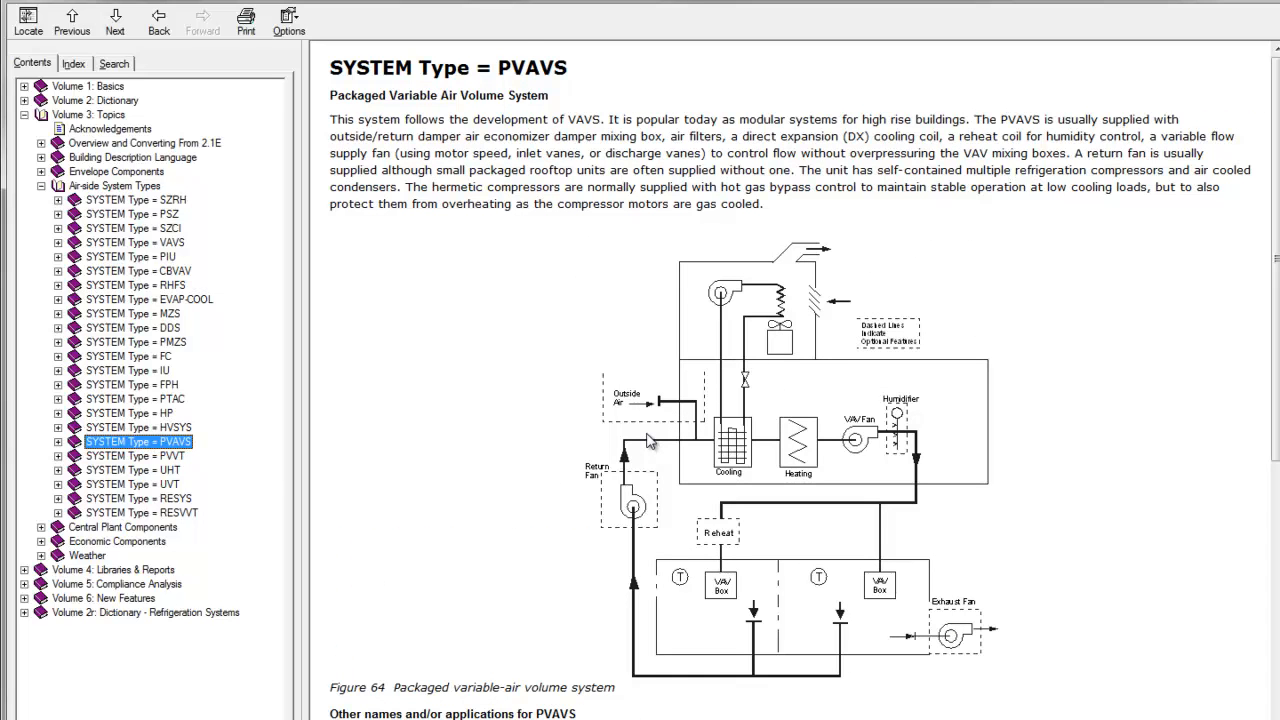
{"action": "mouse_move", "coordinate": [624, 424]}
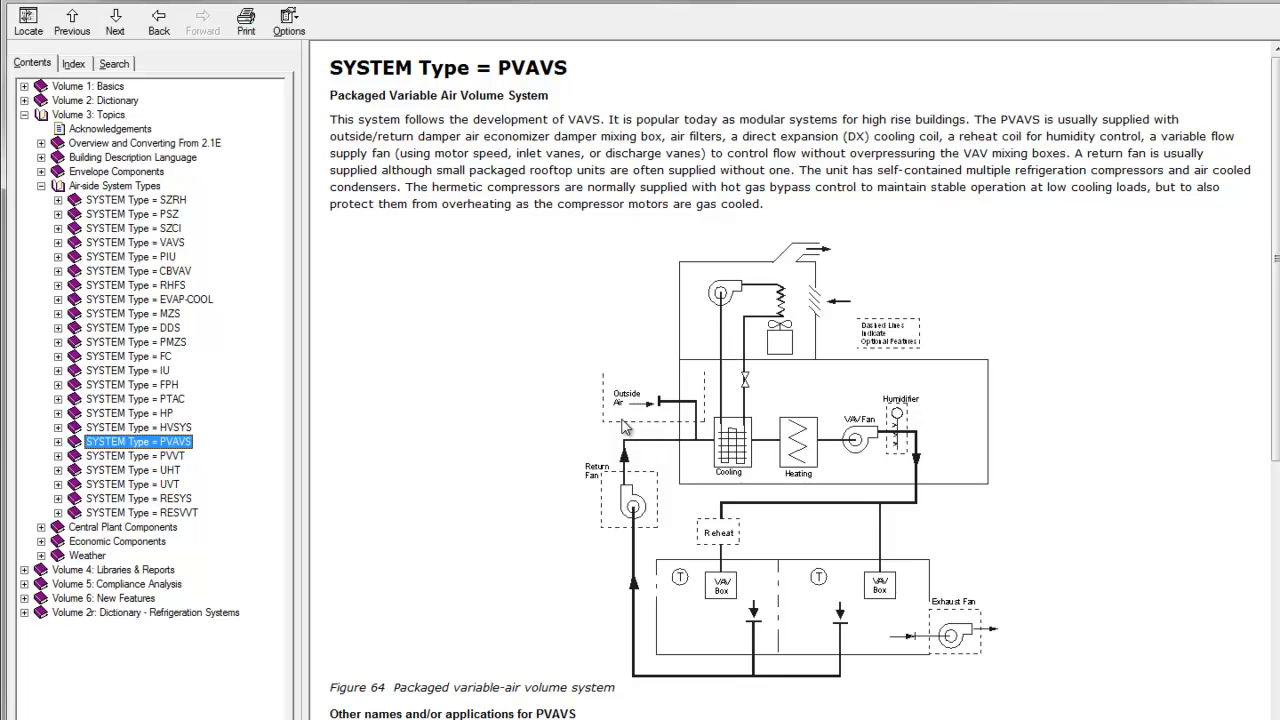
{"action": "mouse_move", "coordinate": [624, 388]}
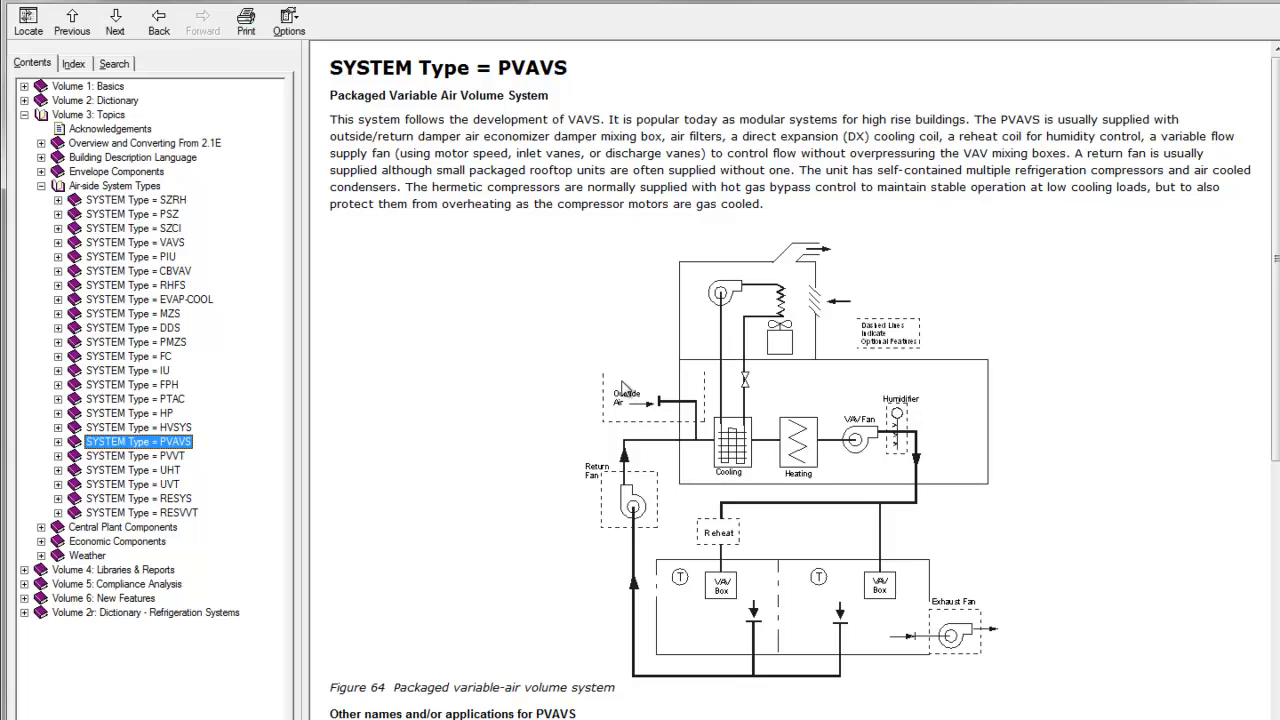
{"action": "mouse_move", "coordinate": [630, 390]}
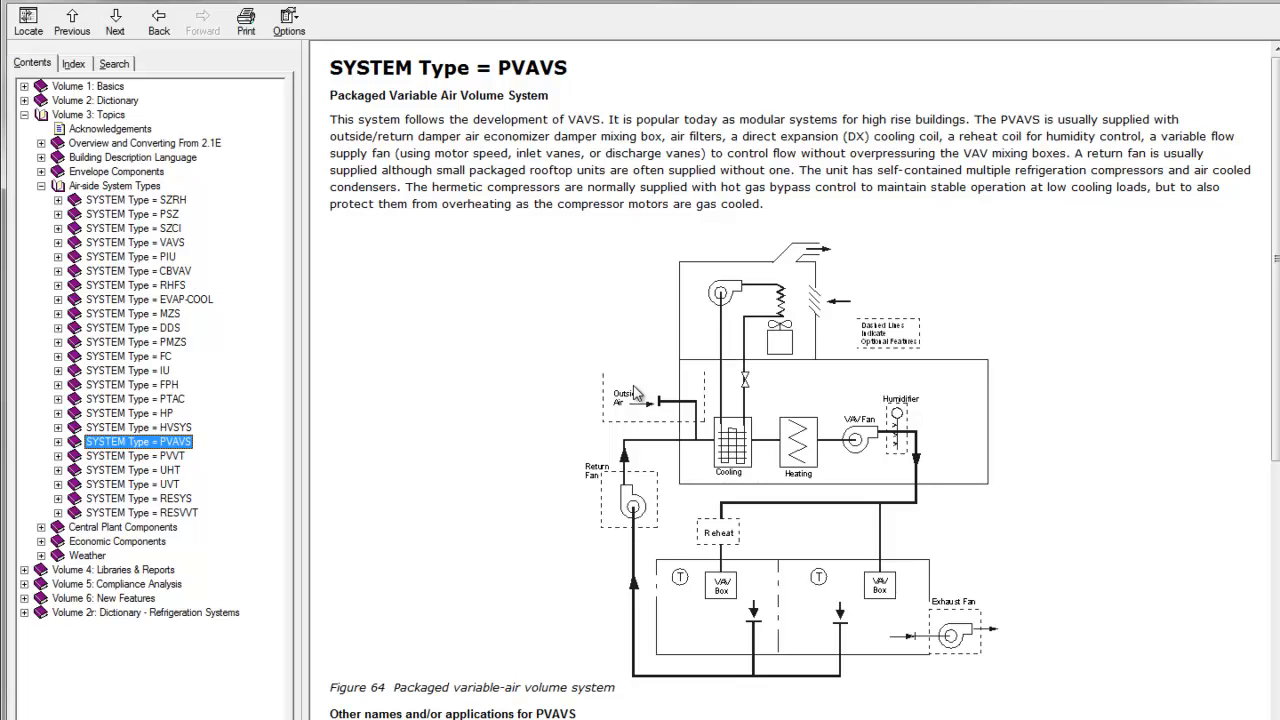
{"action": "mouse_move", "coordinate": [418, 272]}
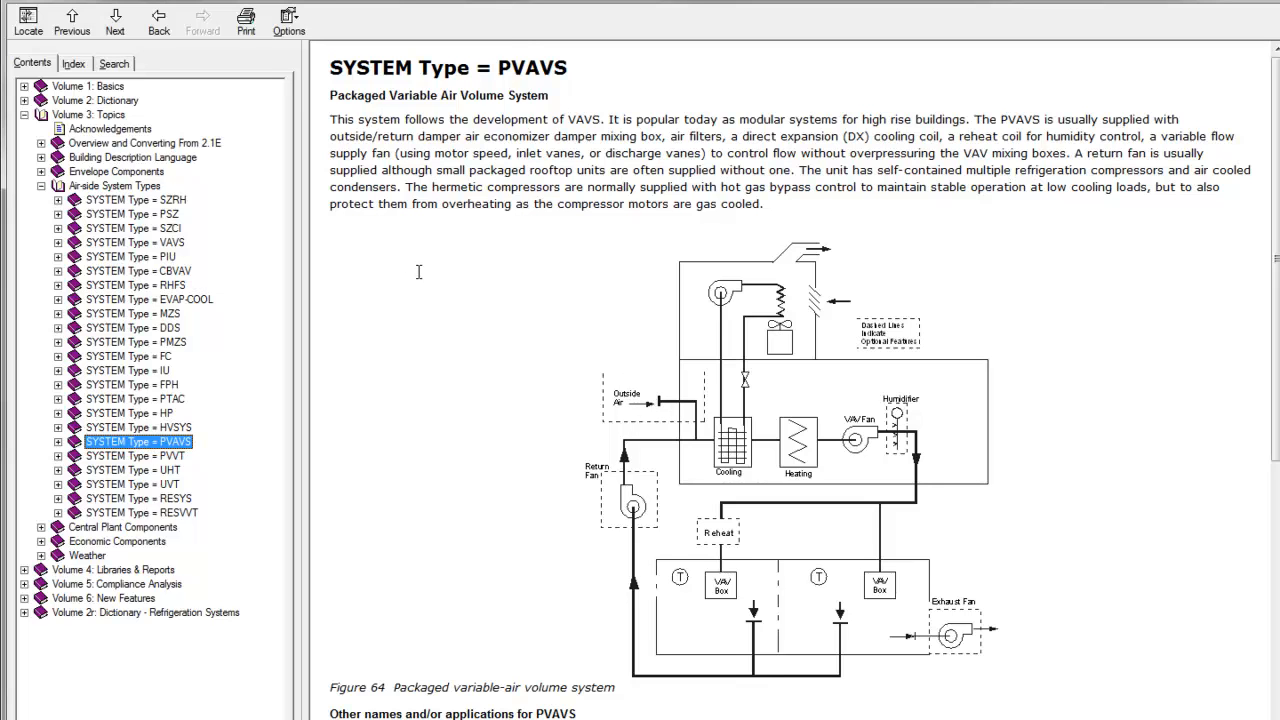
{"action": "mouse_move", "coordinate": [264, 122]}
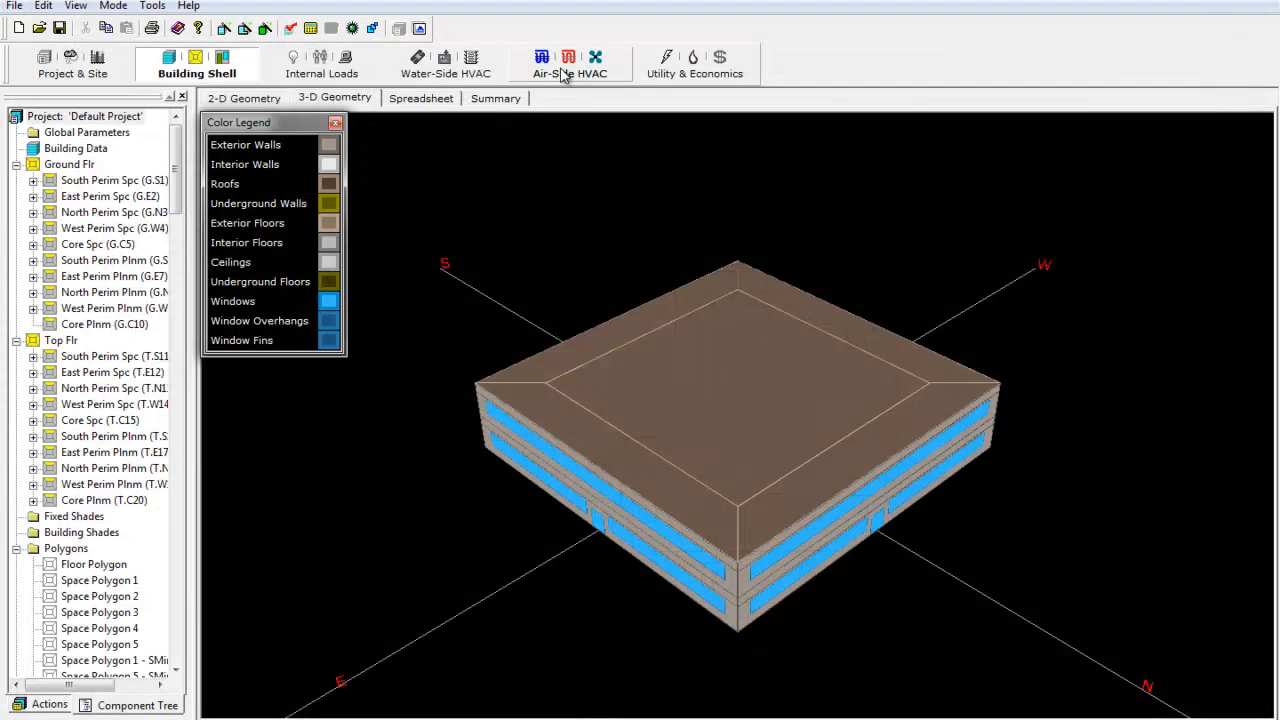
{"action": "left_click", "coordinate": [570, 62]}
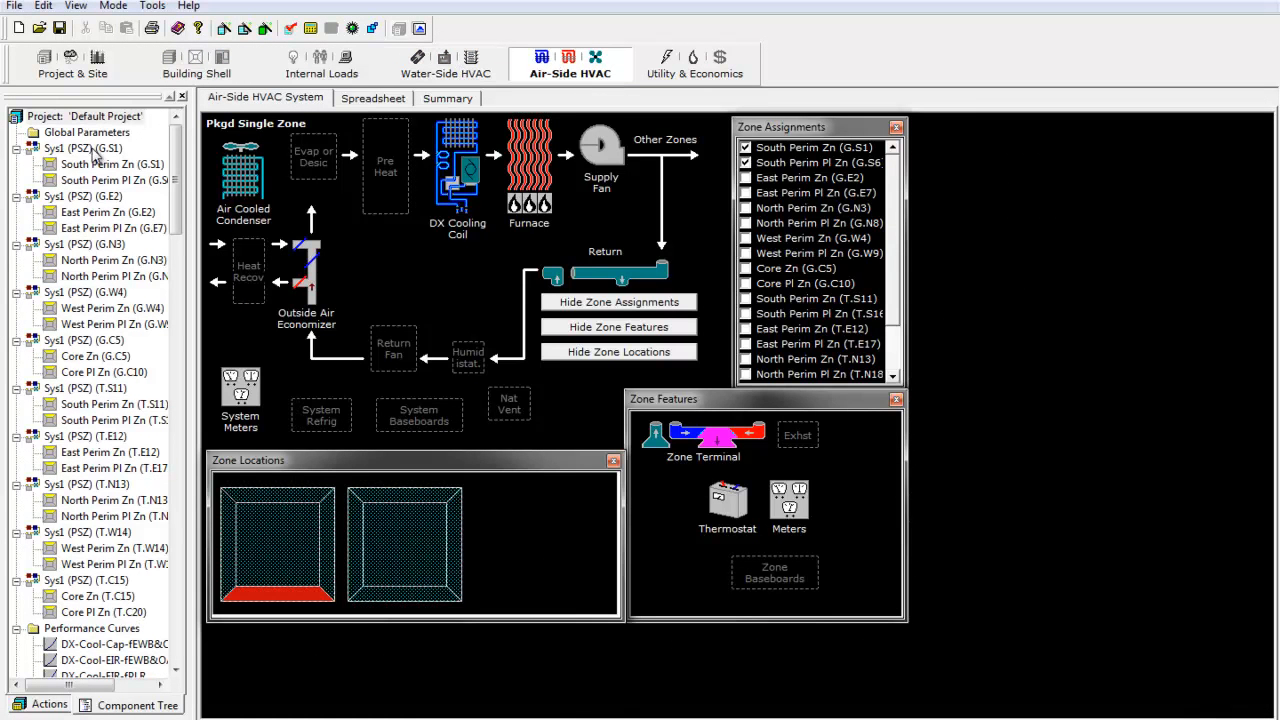
{"action": "right_click", "coordinate": [82, 148]}
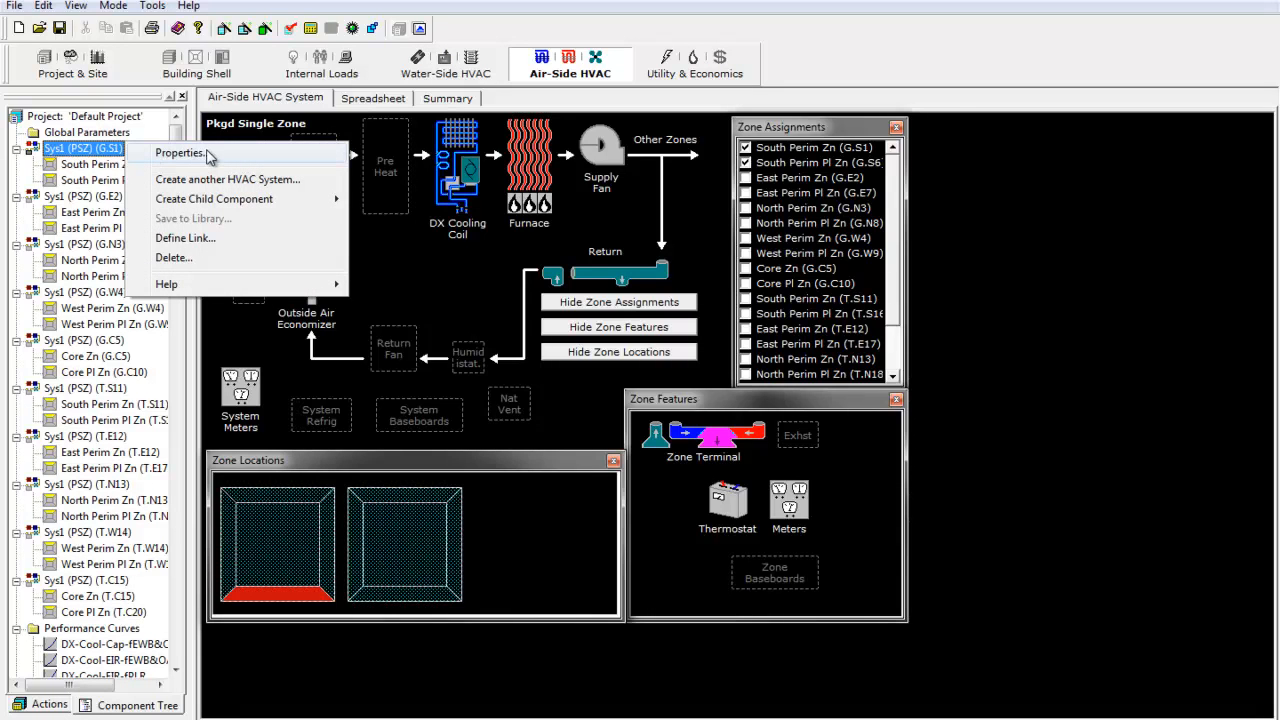
{"action": "left_click", "coordinate": [180, 152]}
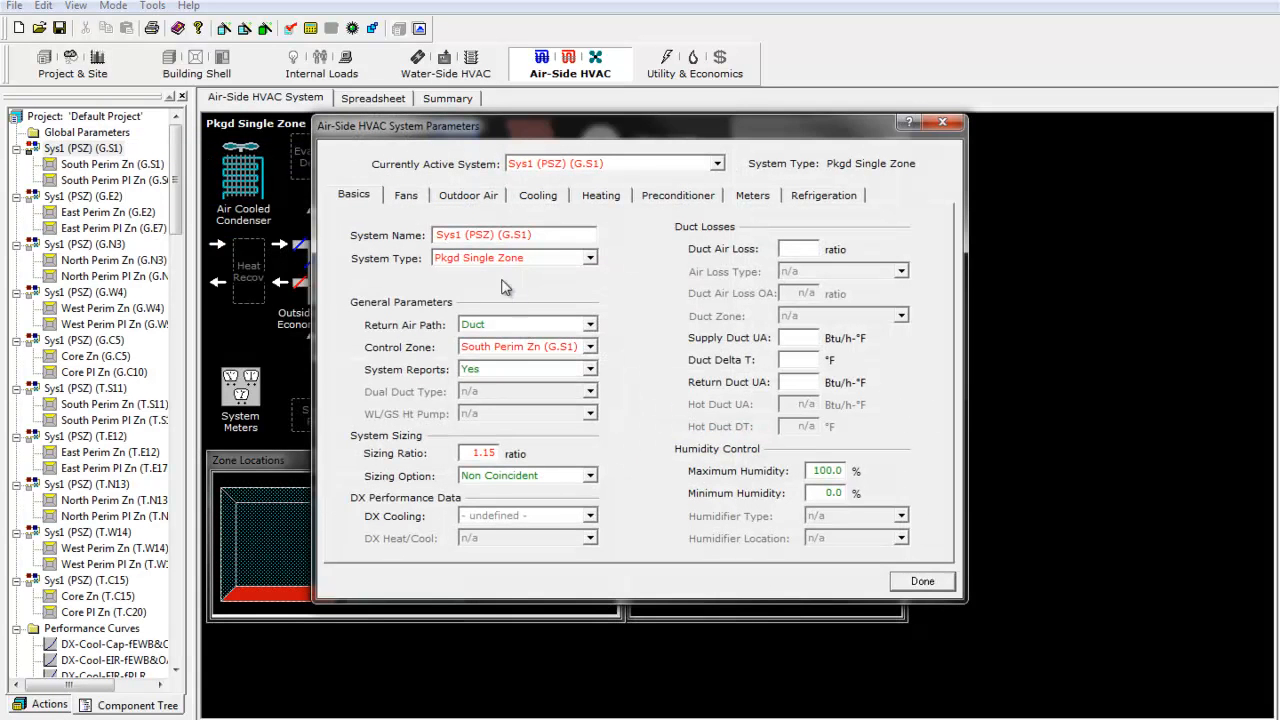
- Show Sys1's Cooling > Unitary Power settings and bring up help options for the 0.3651 electric input ratio
{"action": "left_click", "coordinate": [536, 196]}
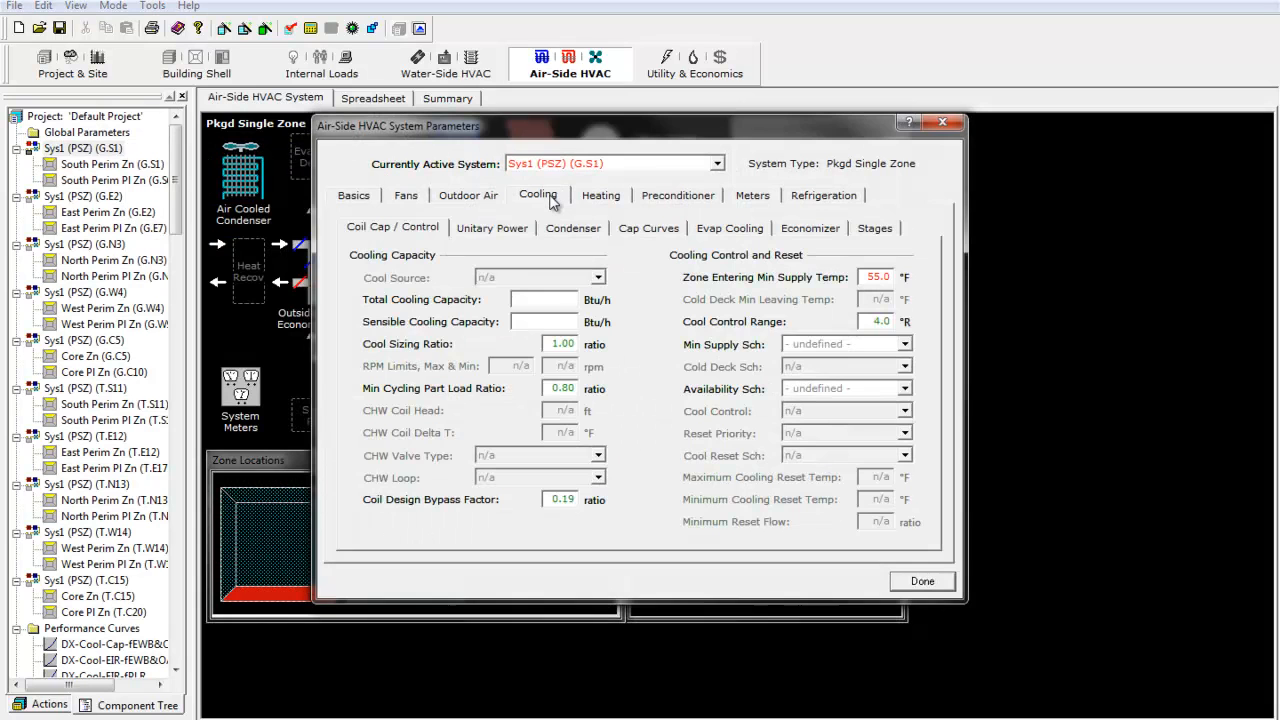
{"action": "left_click", "coordinate": [492, 228]}
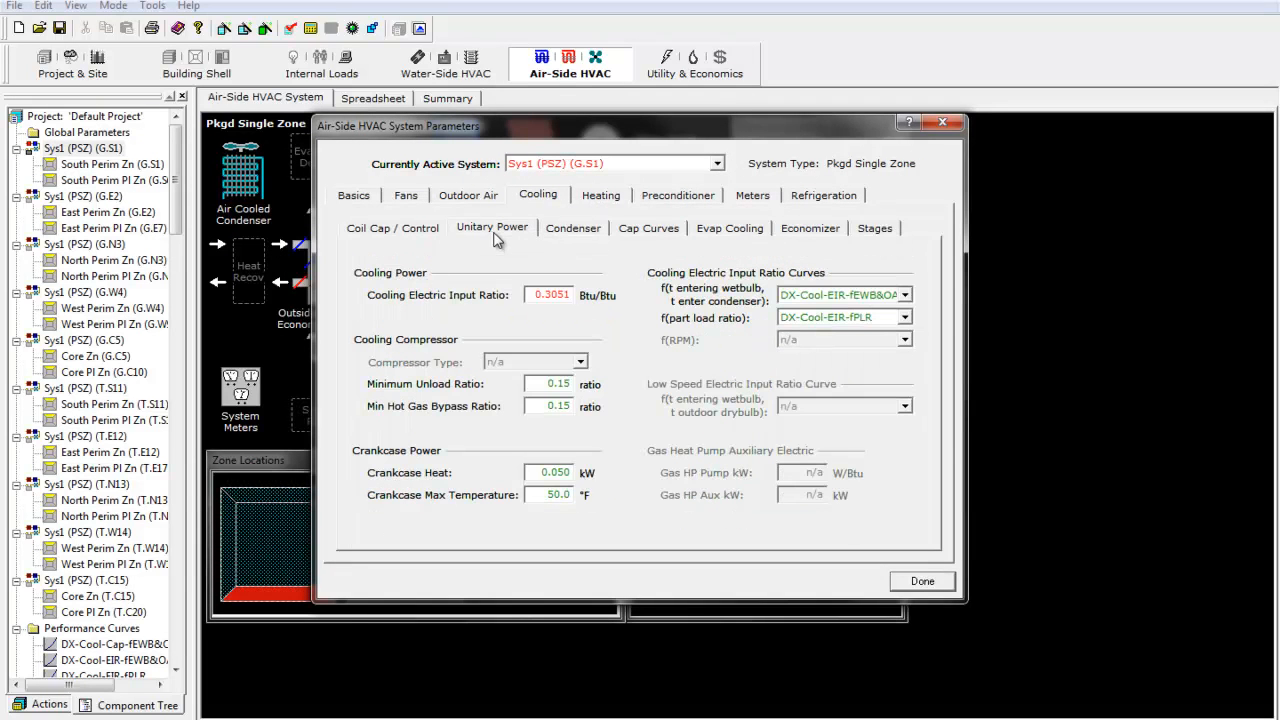
{"action": "mouse_move", "coordinate": [384, 308]}
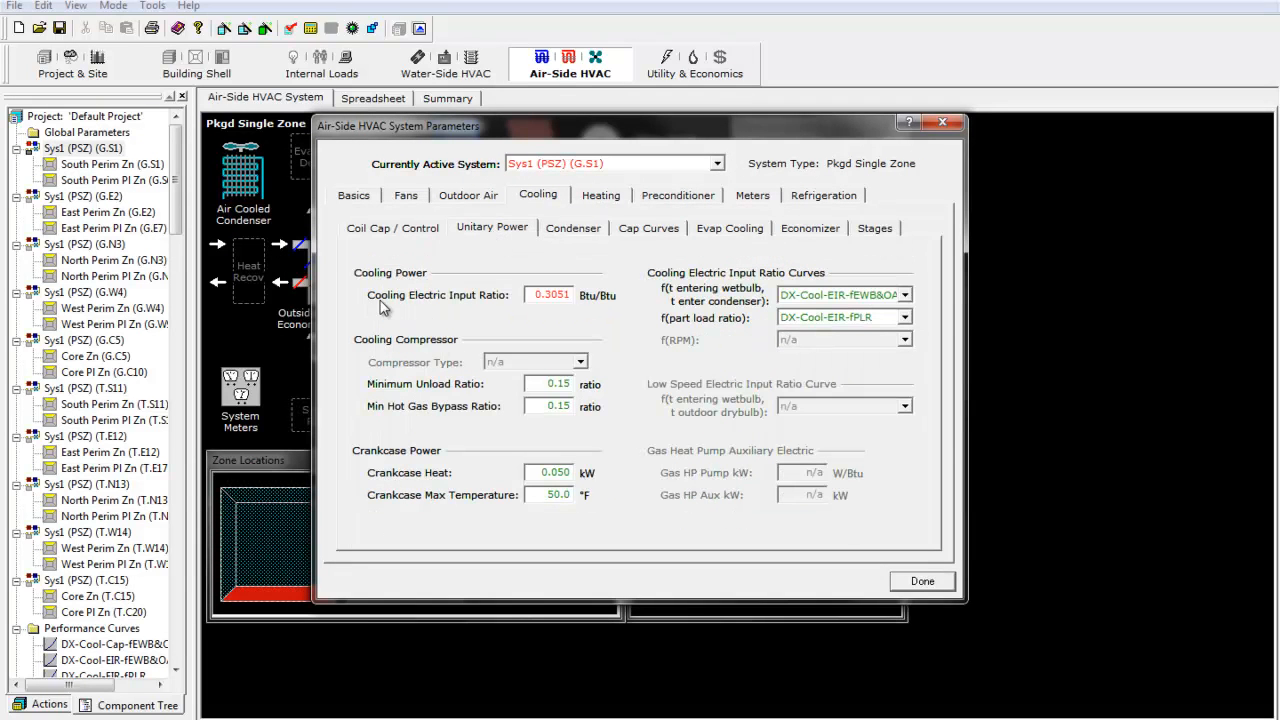
{"action": "mouse_move", "coordinate": [472, 302]}
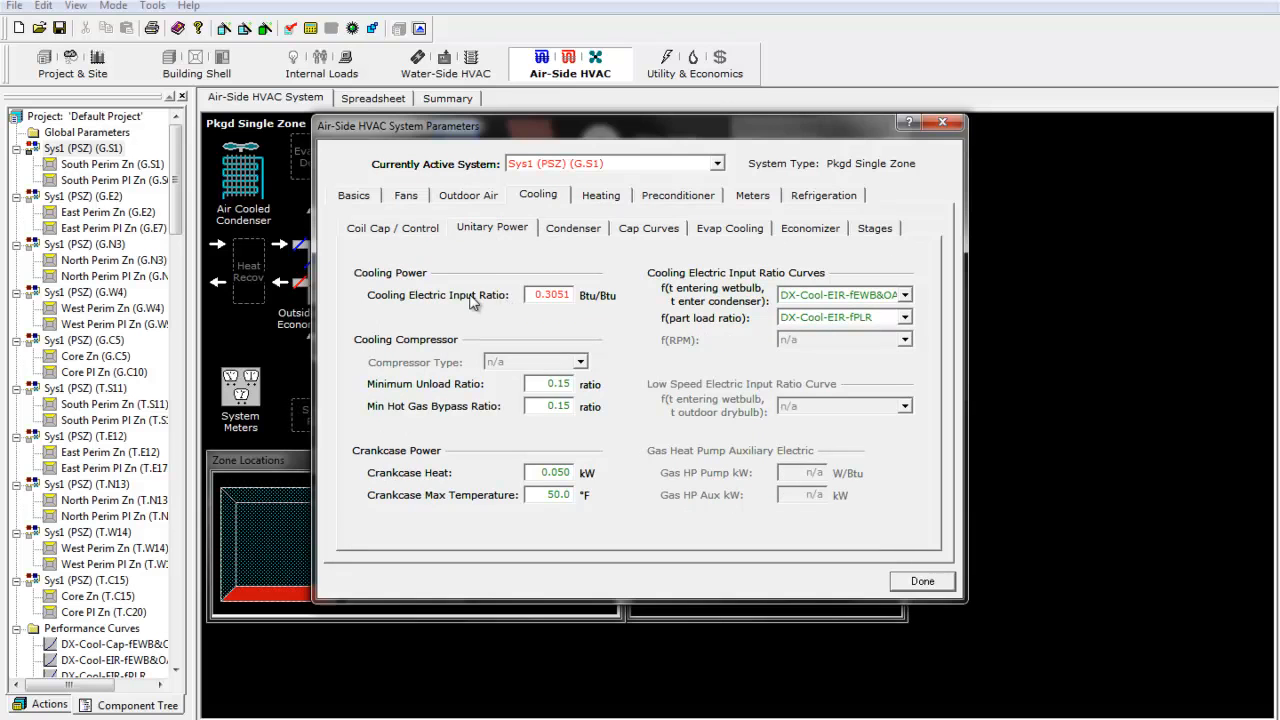
{"action": "left_click", "coordinate": [550, 294]}
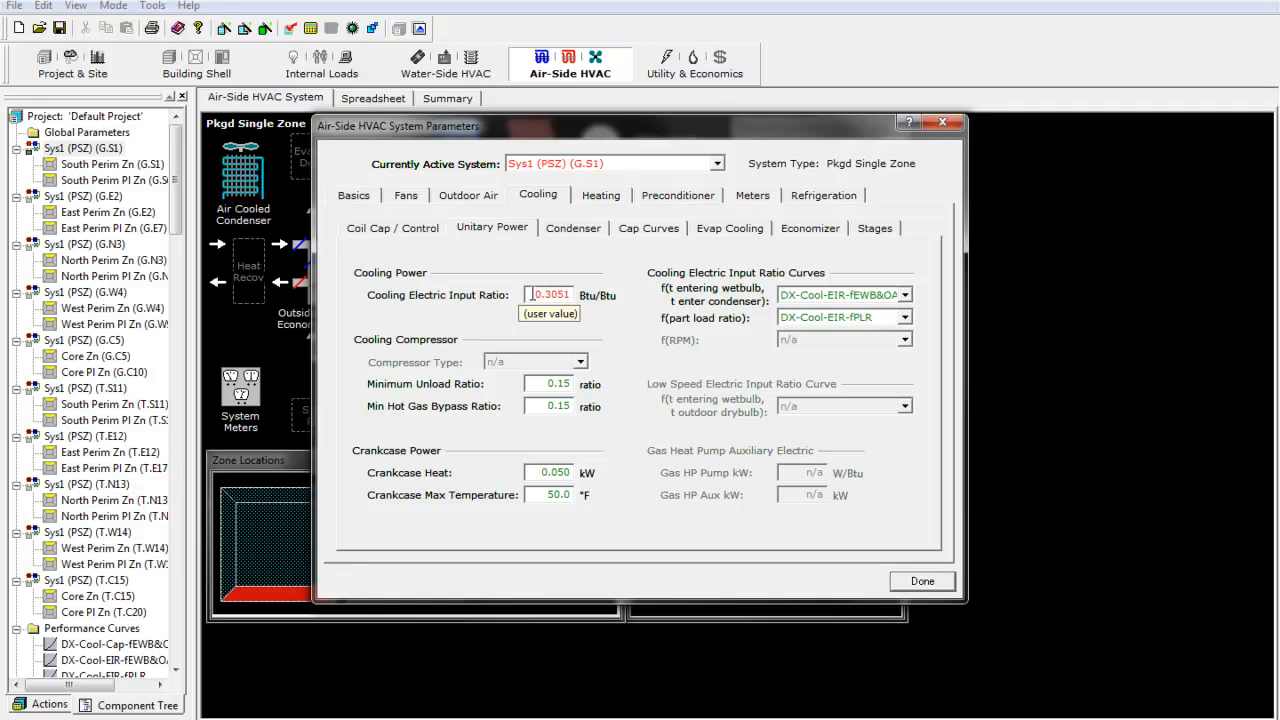
{"action": "right_click", "coordinate": [550, 294]}
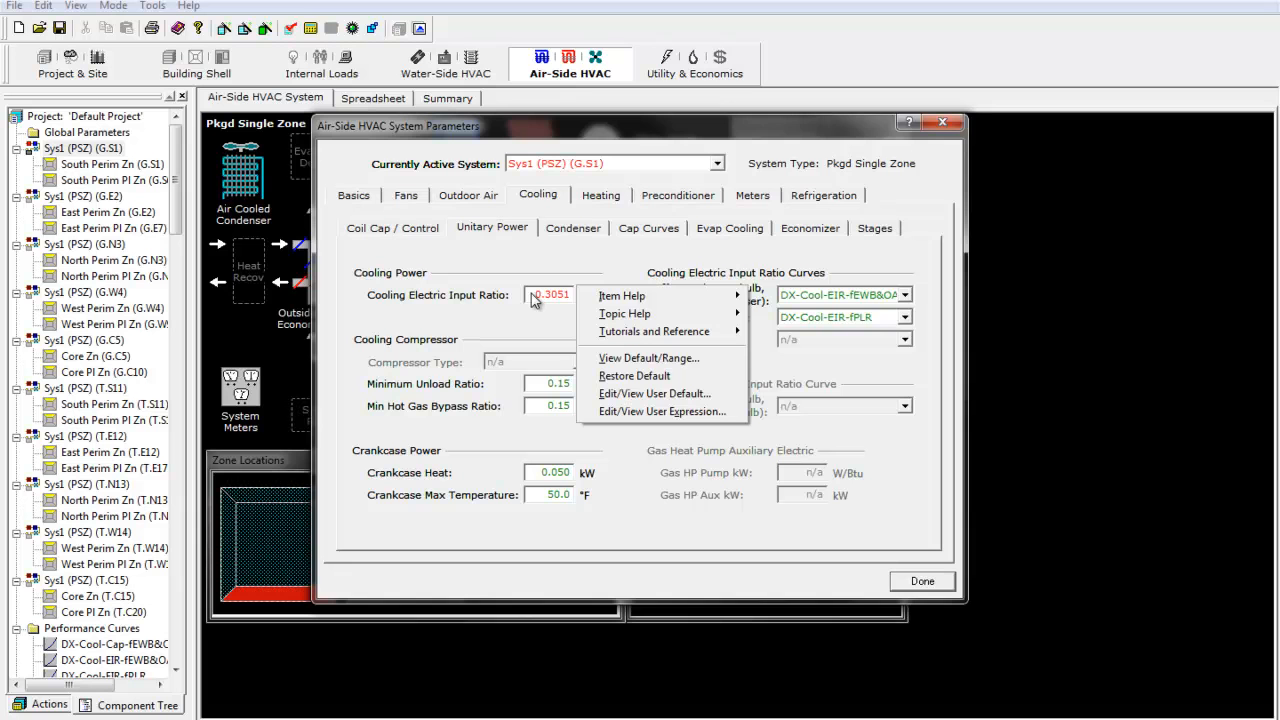
{"action": "mouse_move", "coordinate": [622, 296]}
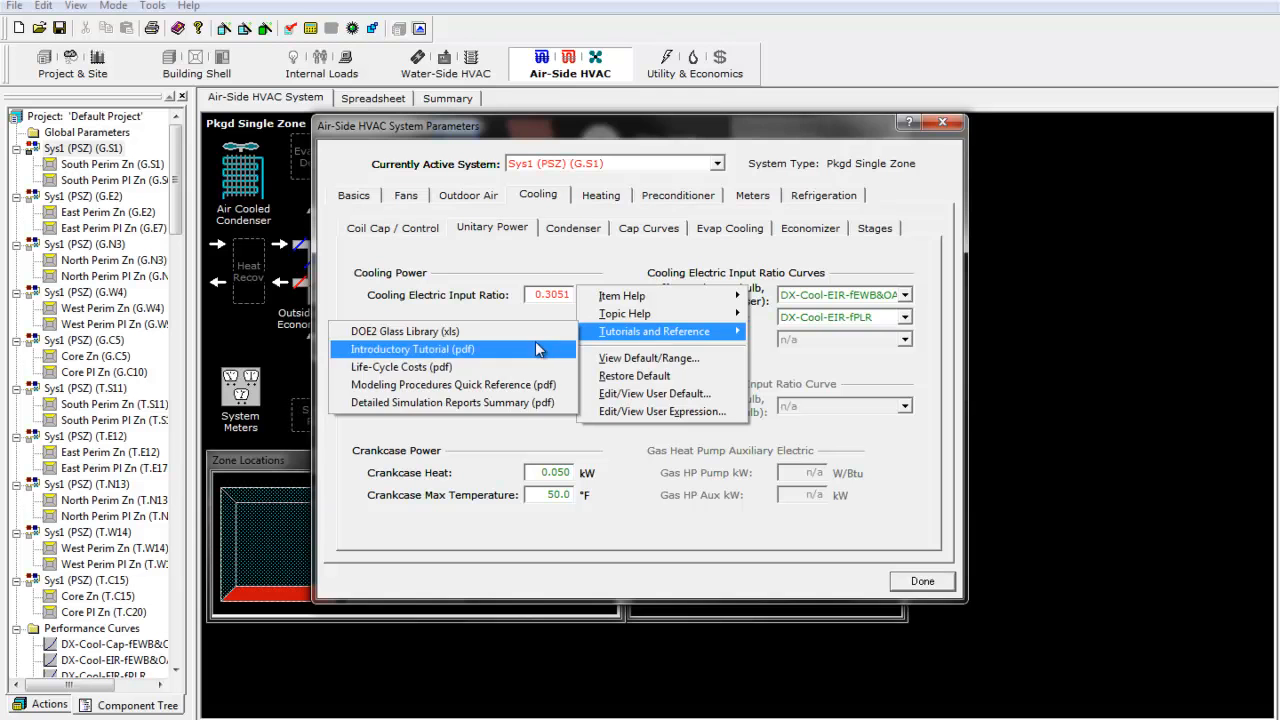
{"action": "mouse_move", "coordinate": [510, 348]}
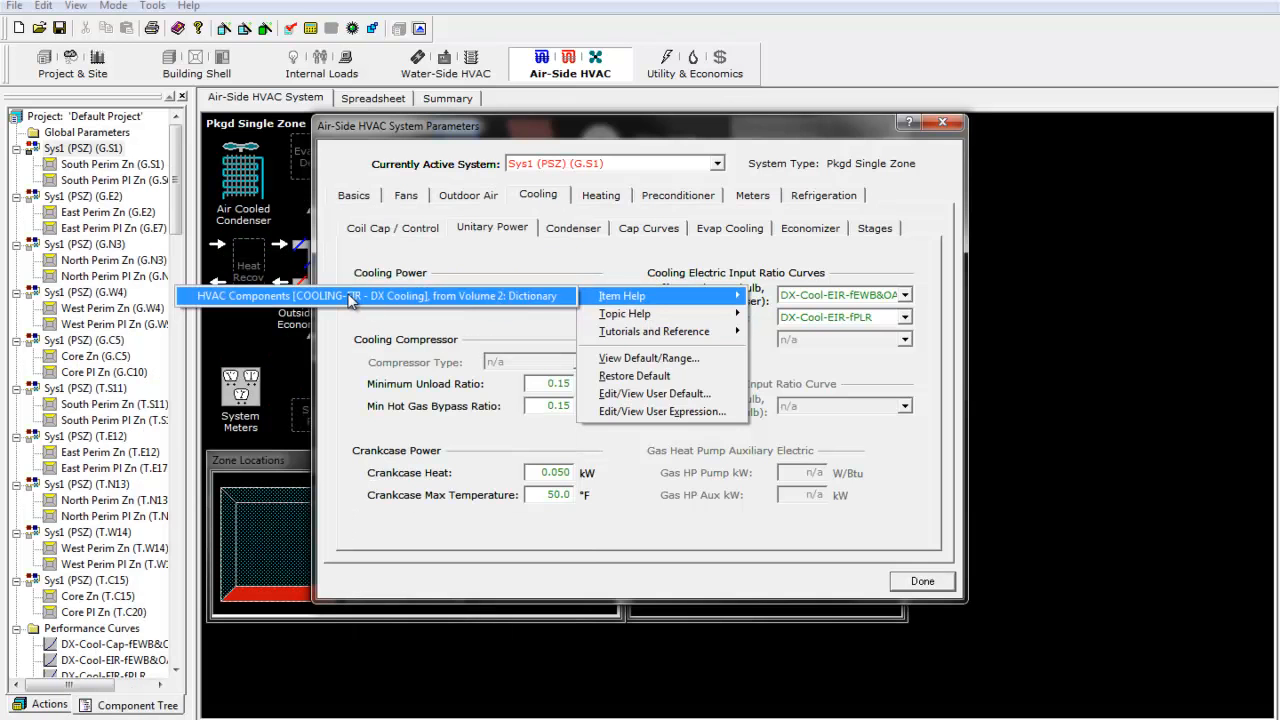
- Open the COOLING-EIR dictionary entry via Item Help > HVAC Components
{"action": "left_click", "coordinate": [620, 296]}
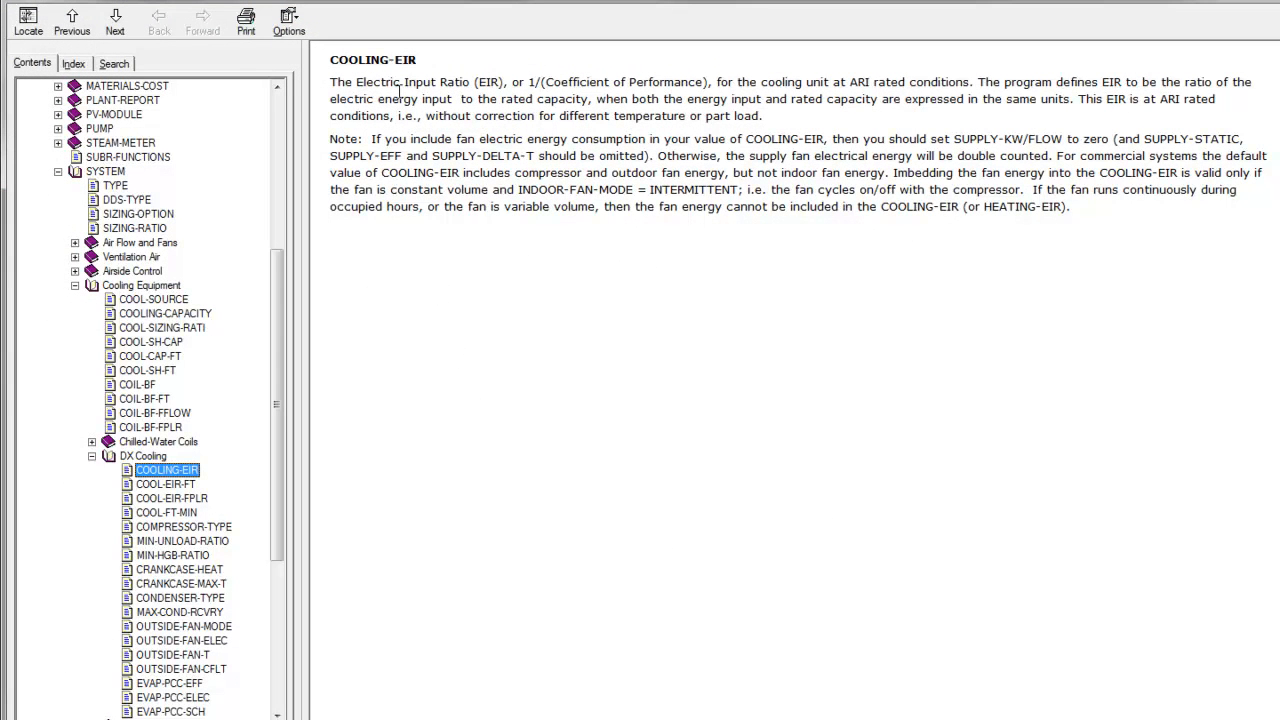
{"action": "mouse_move", "coordinate": [600, 288]}
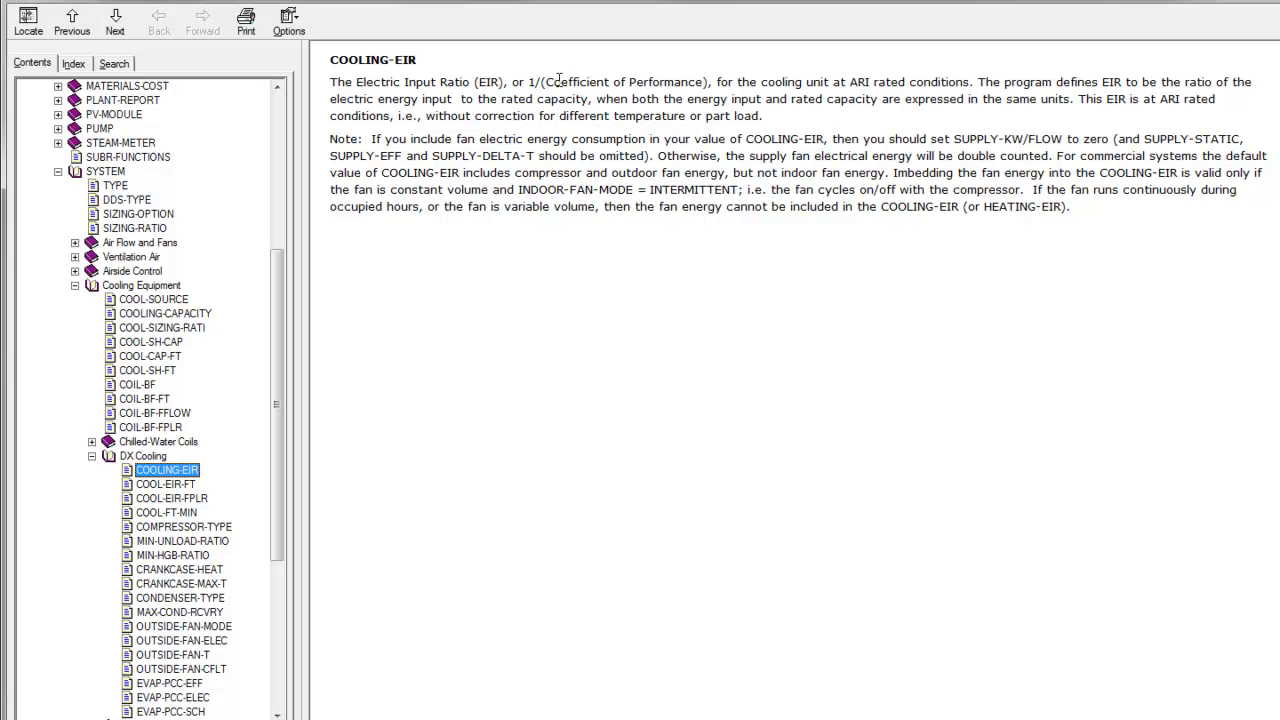
{"action": "mouse_move", "coordinate": [646, 268]}
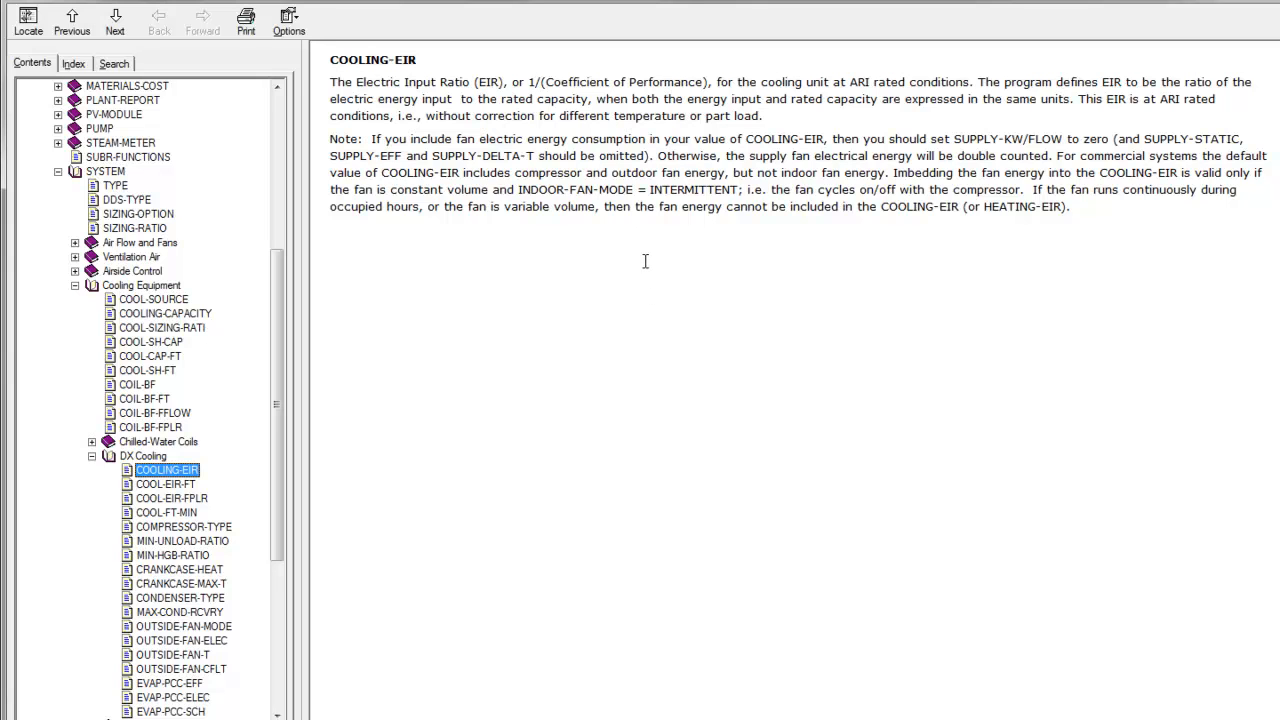
{"action": "mouse_move", "coordinate": [908, 92]}
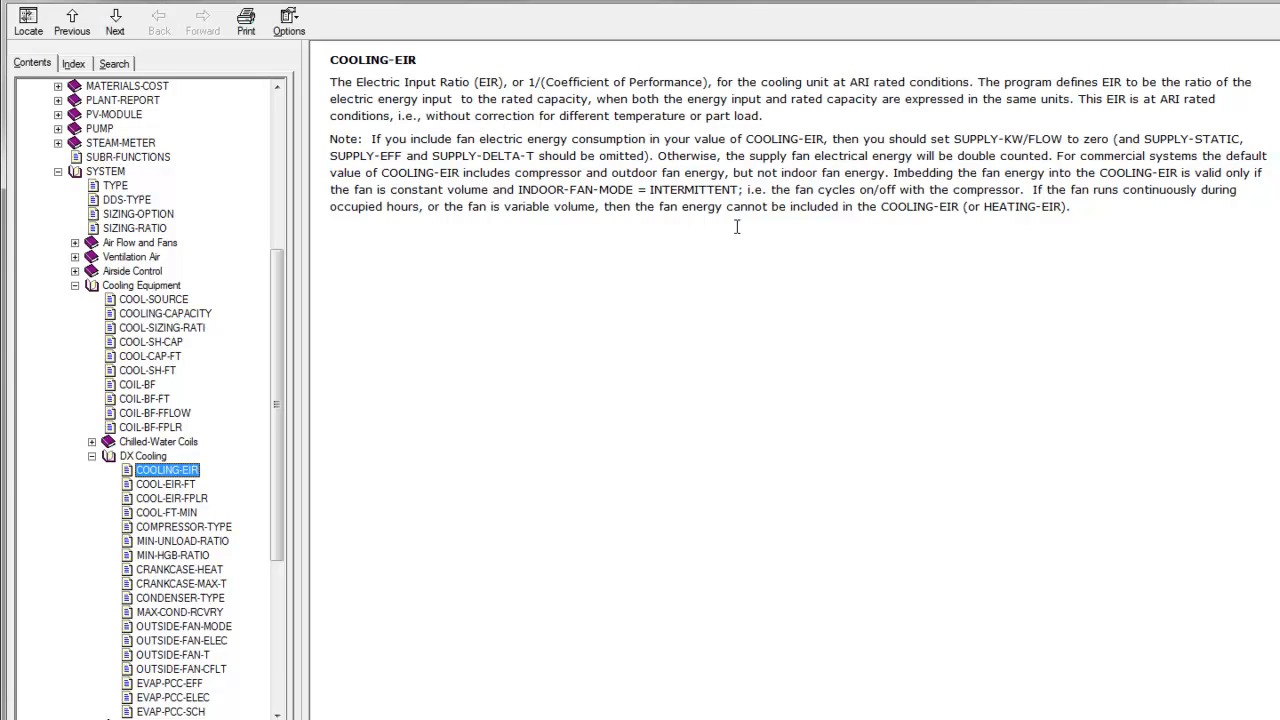
{"action": "mouse_move", "coordinate": [640, 140]}
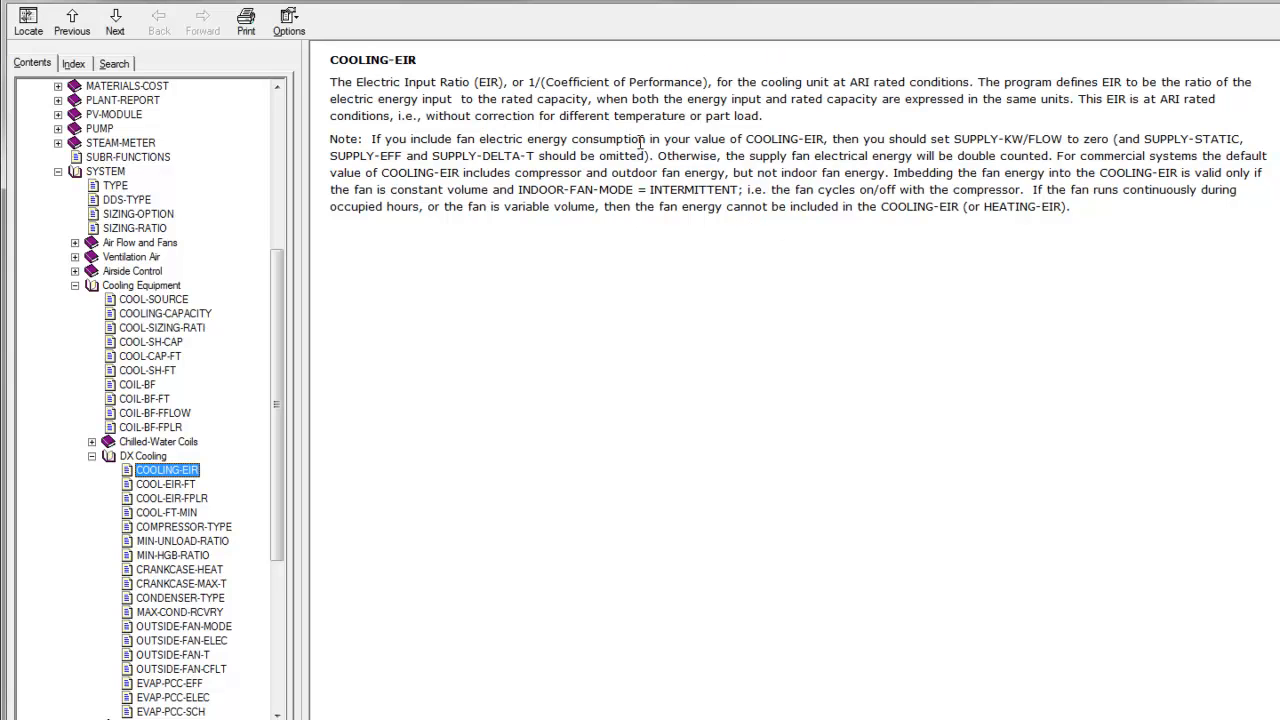